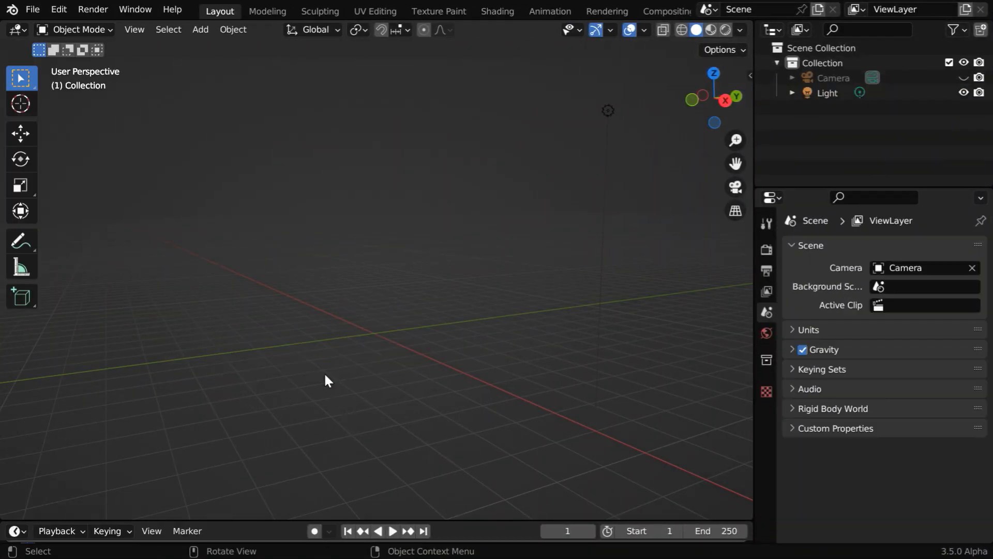
Add a UV sphere, scale it to 0.1 and place it at Z = 6 m.
click(199, 29)
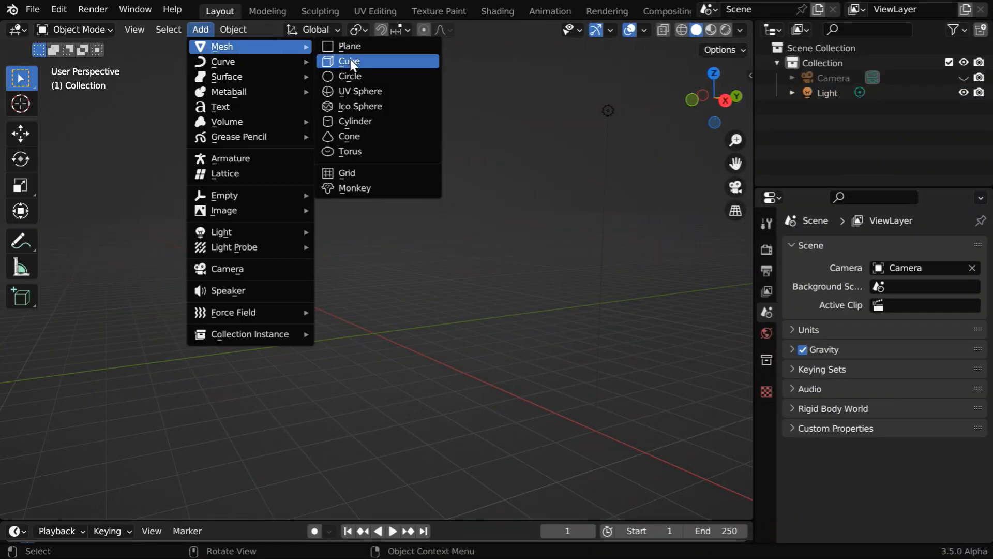
click(359, 91)
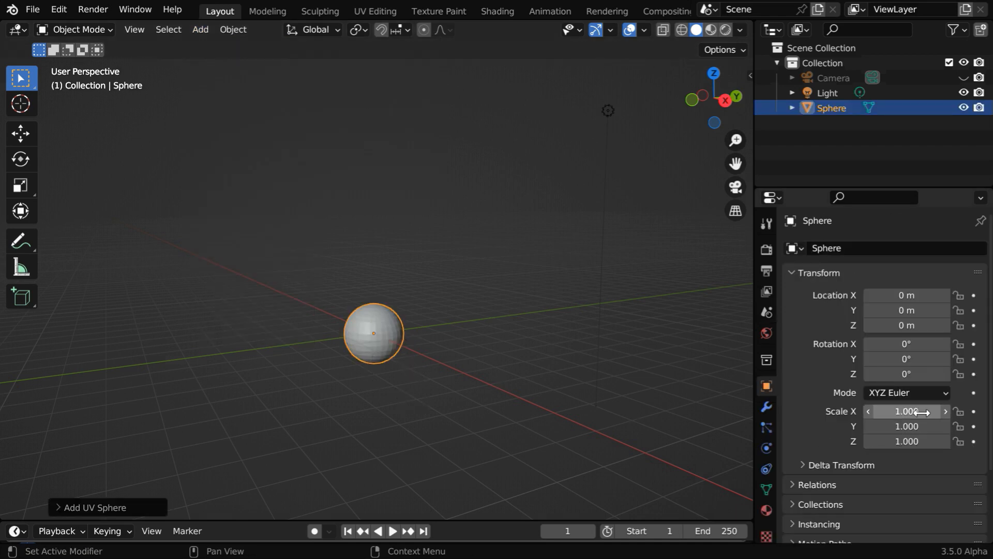
text(.1)
click(907, 325)
text(6)
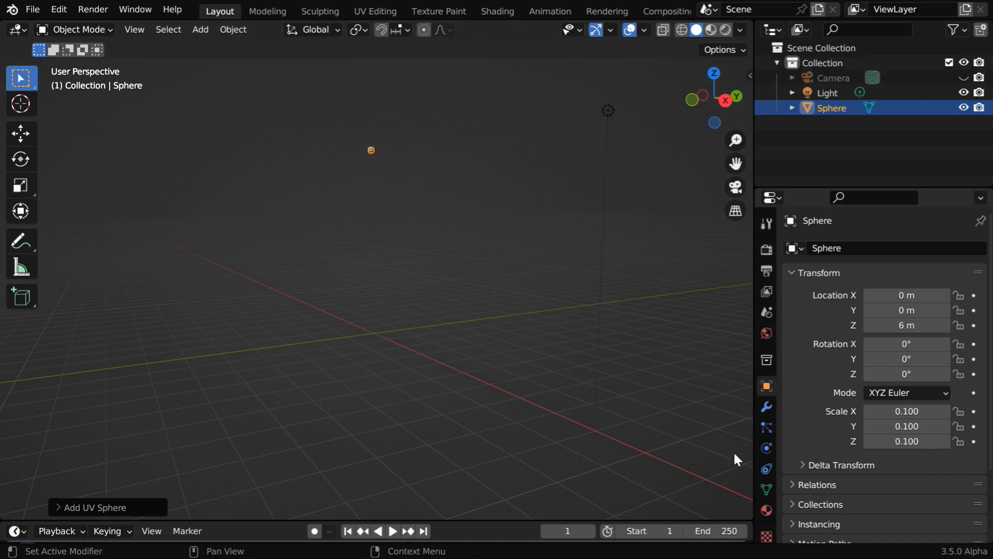
Add an icosphere at the origin and orbit to frame both spheres.
click(200, 29)
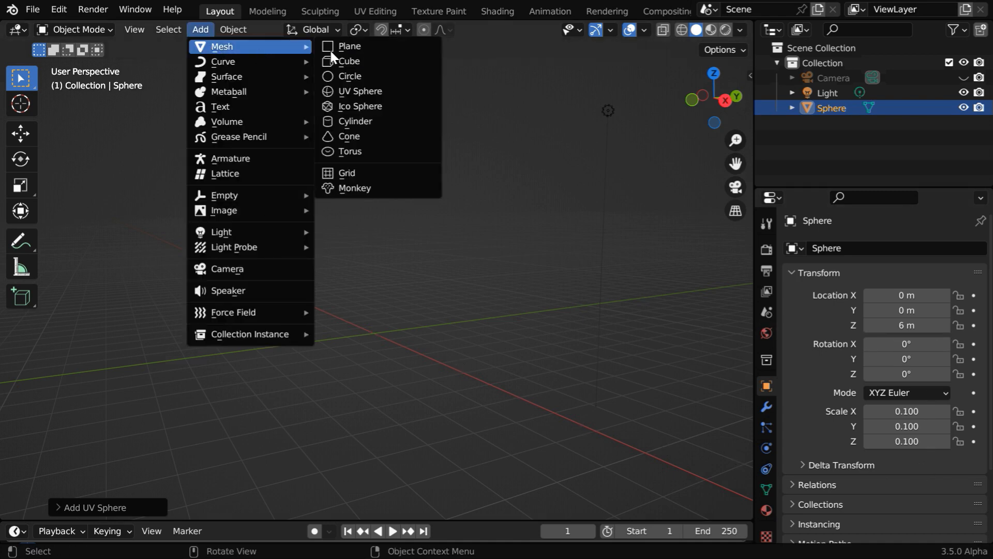
click(360, 105)
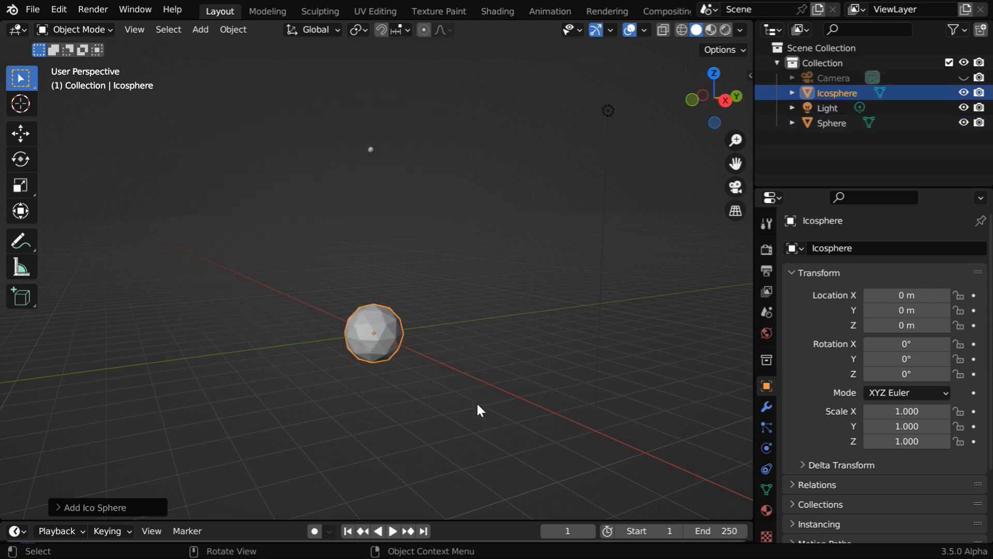
drag(478, 409, 465, 362)
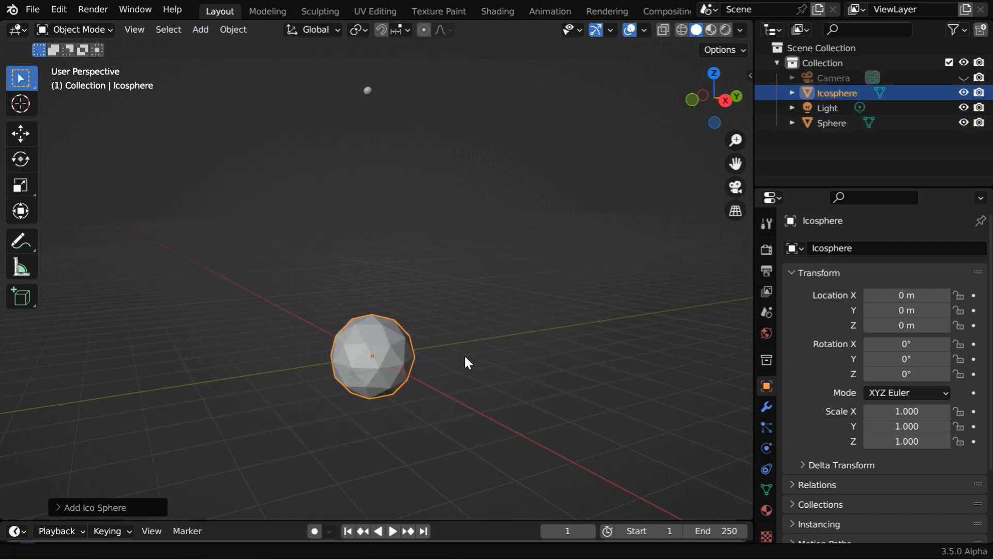
drag(465, 362, 462, 391)
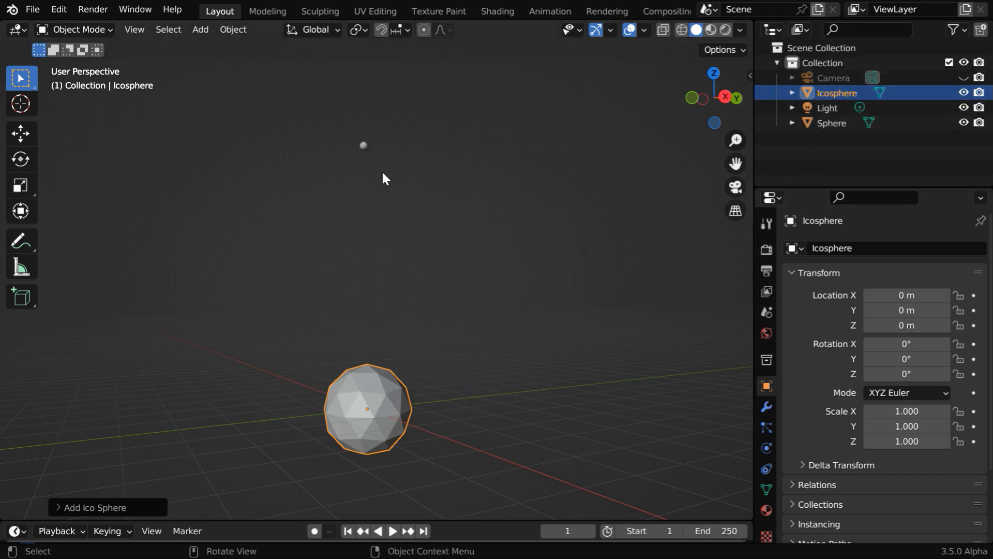
mouse_move(364, 301)
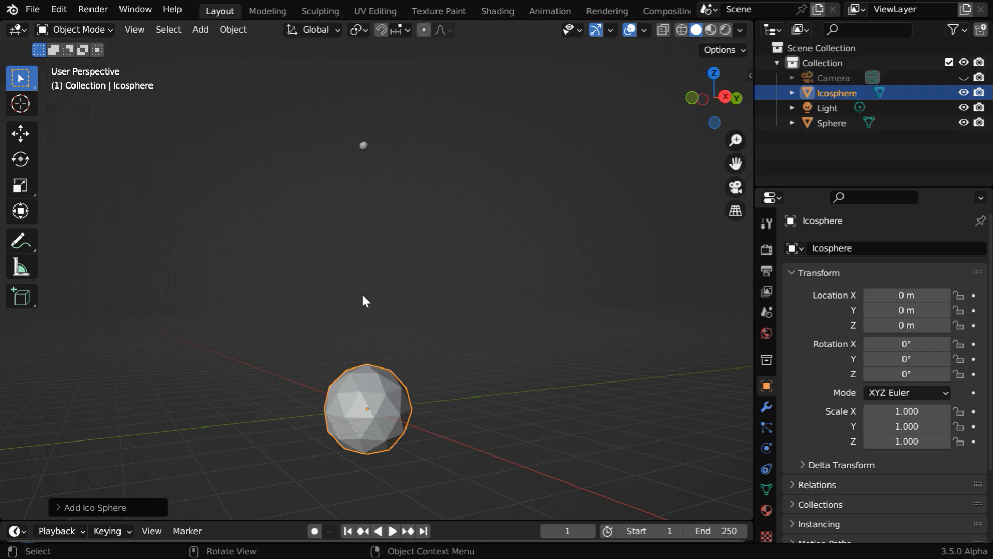
Select the small raised sphere and give it a 500-particle emitter system.
click(831, 122)
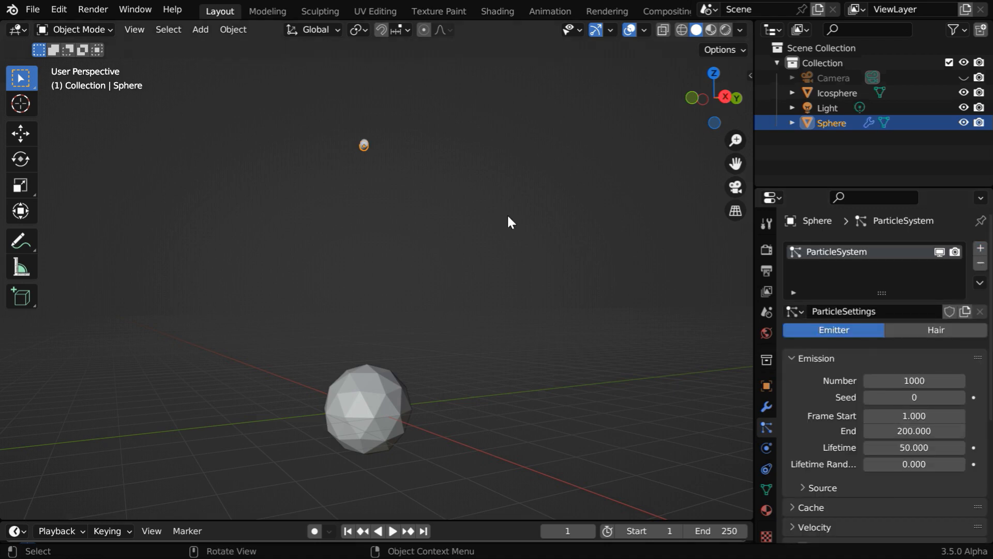
mouse_move(382, 182)
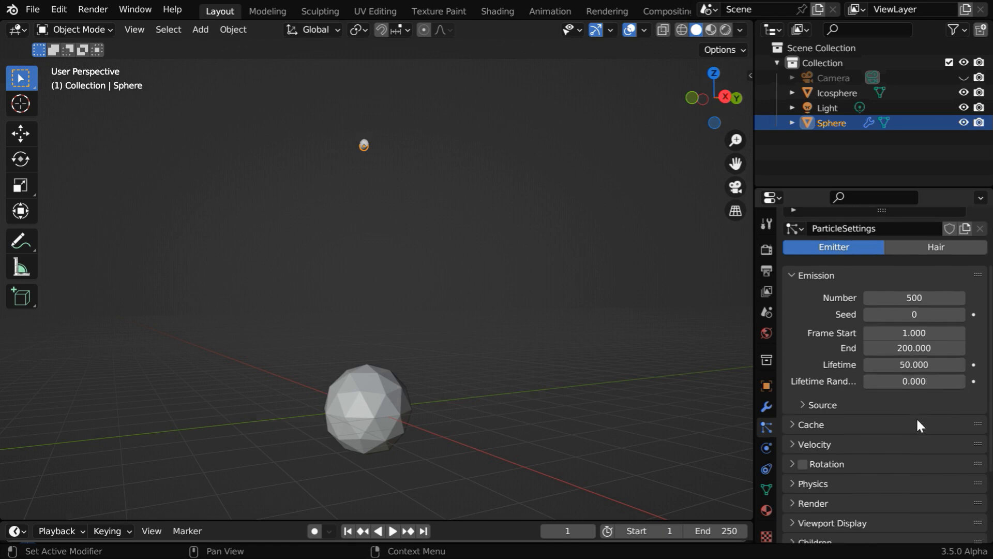
mouse_move(501, 541)
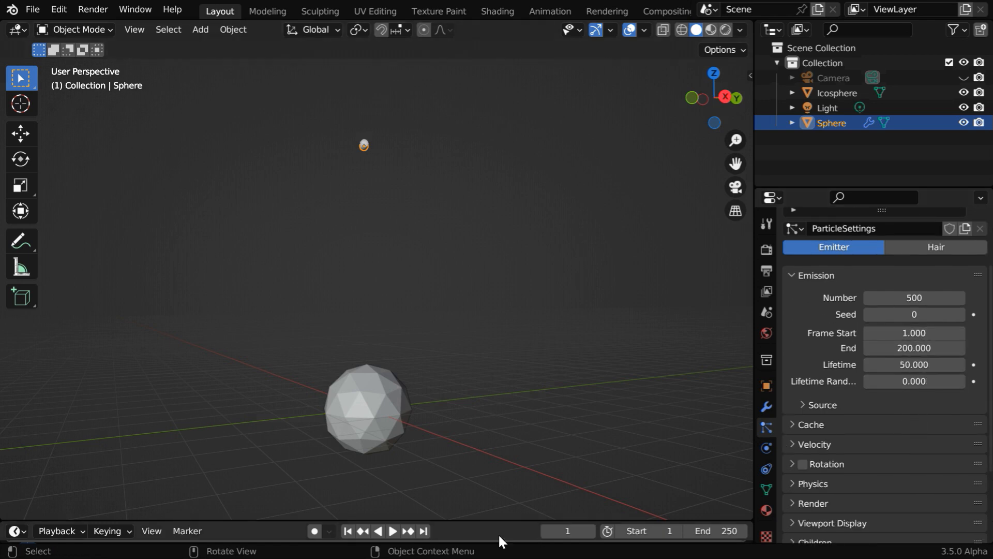
Preview the burst, then set Emission End 15, Lifetime 55 and Lifetime Randomness 1.0.
click(391, 531)
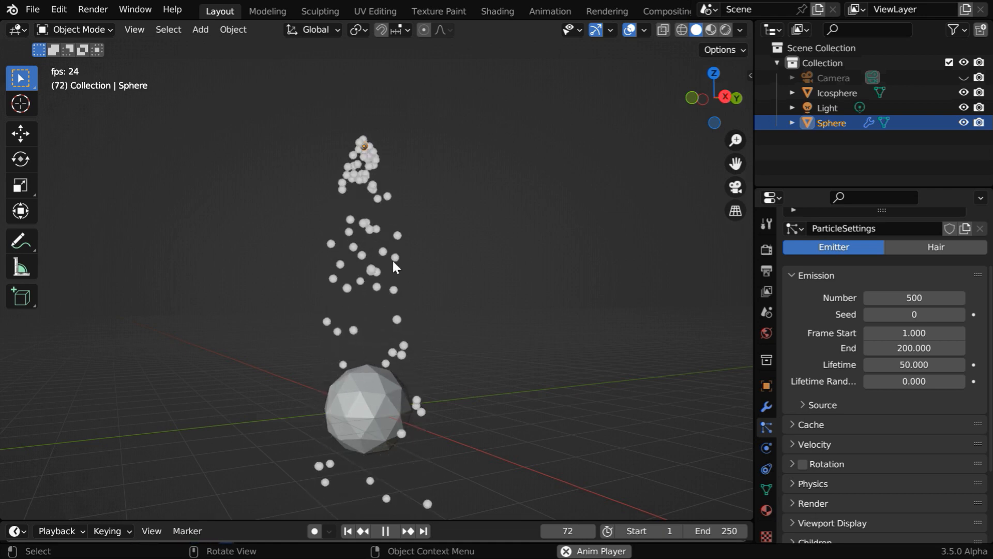
click(385, 531)
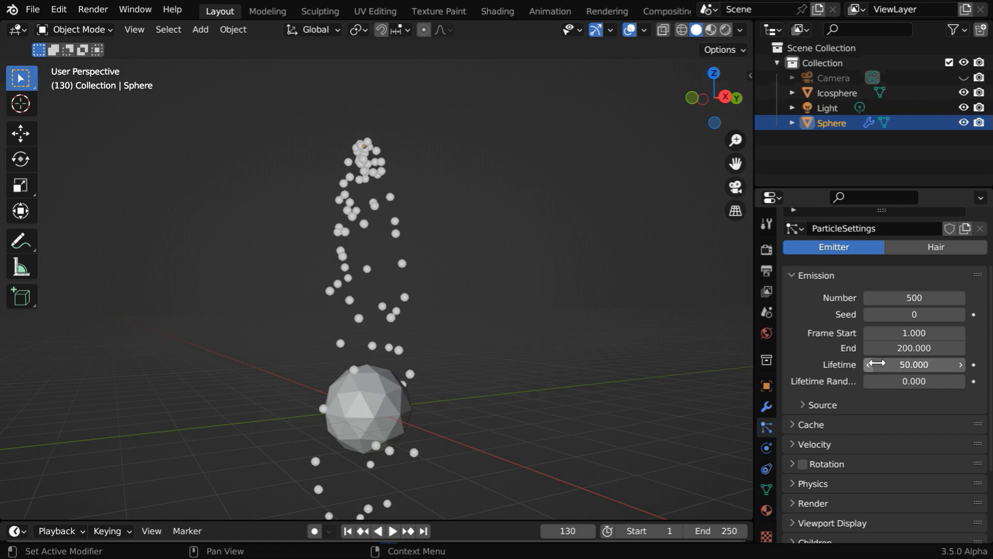
mouse_move(914, 332)
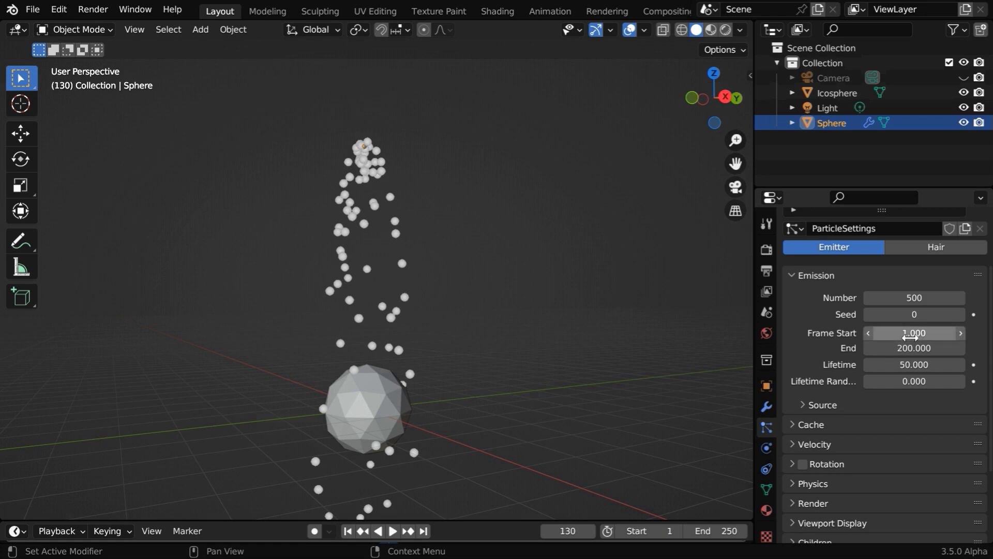
double_click(914, 348)
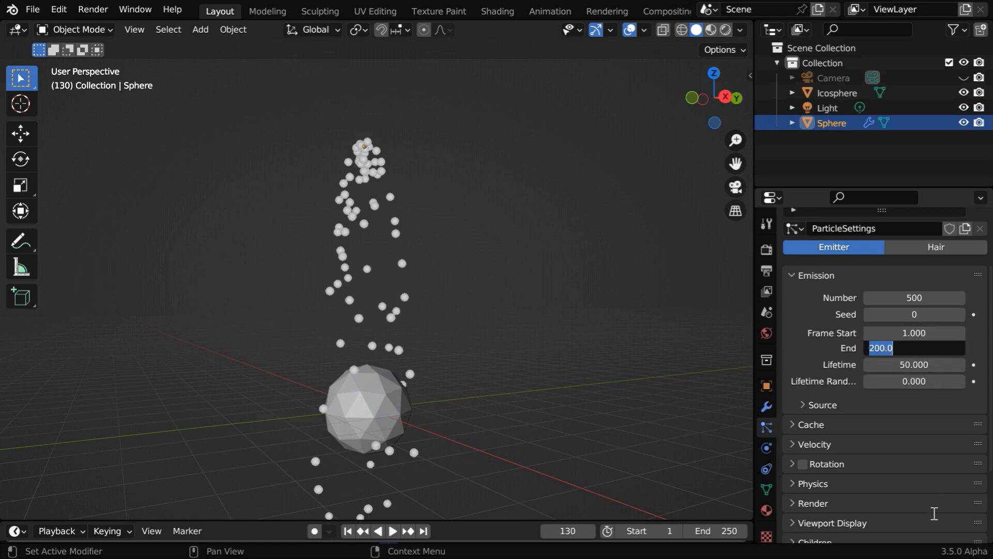
text(15.000)
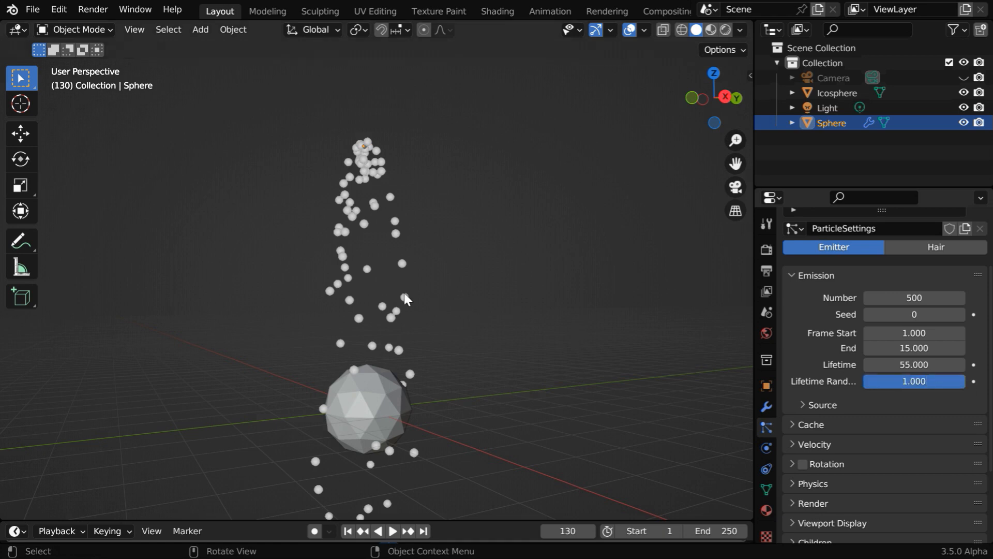
mouse_move(535, 348)
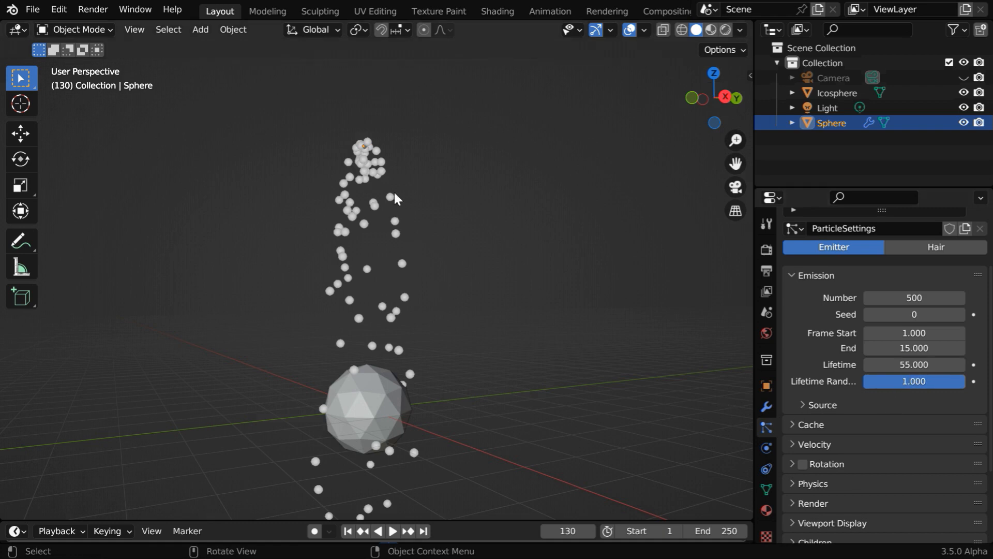
mouse_move(379, 195)
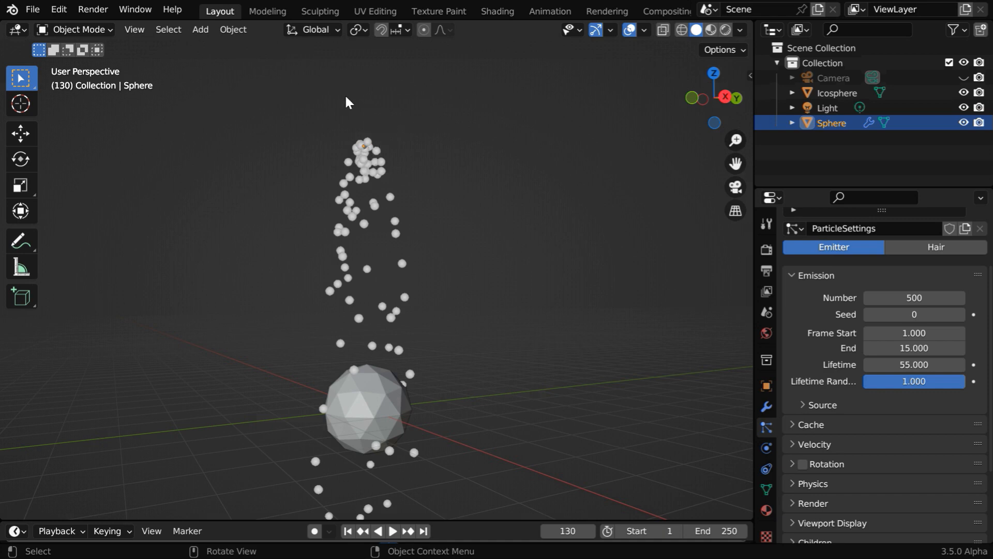
mouse_move(442, 213)
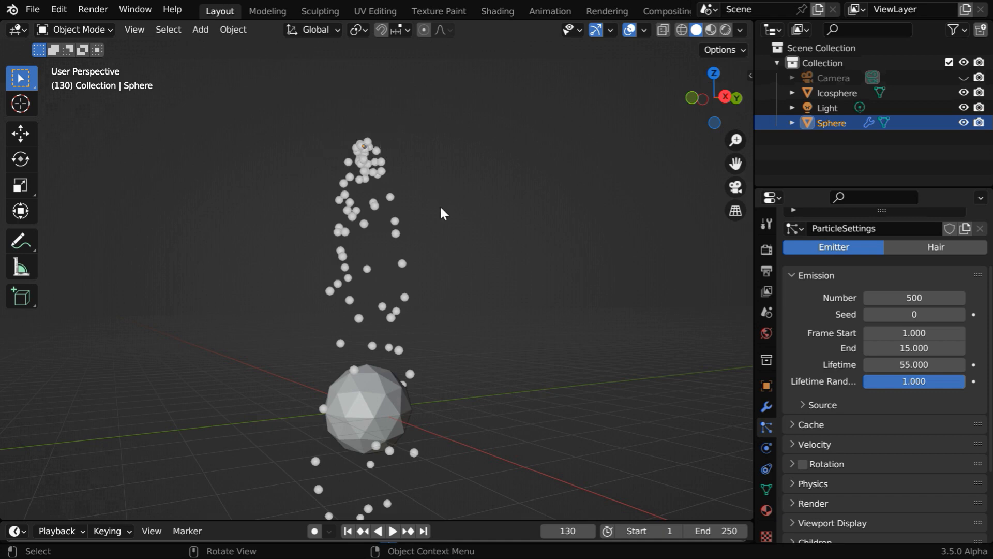
mouse_move(499, 269)
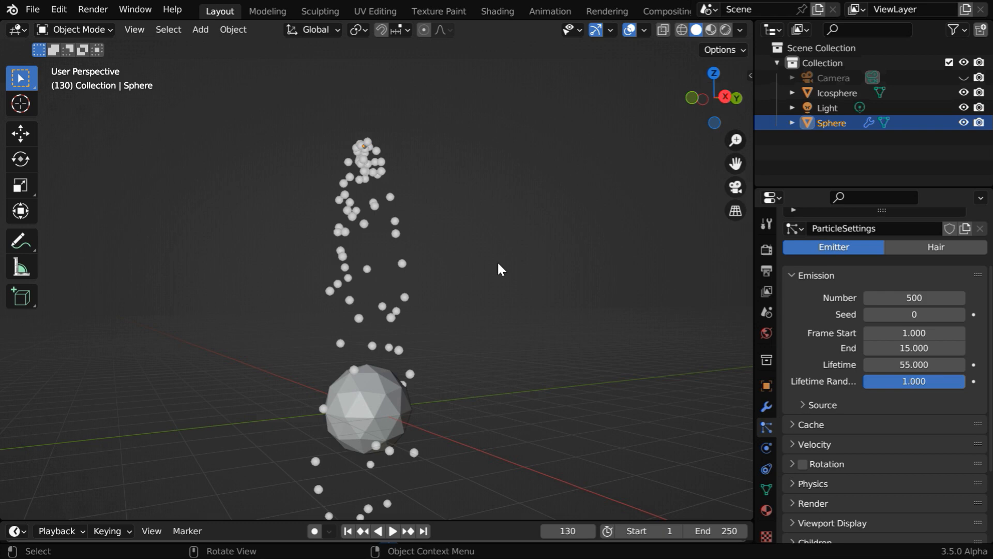
Expand the particle Velocity panel showing the default 1 m/s normal velocity.
scroll(down, 3)
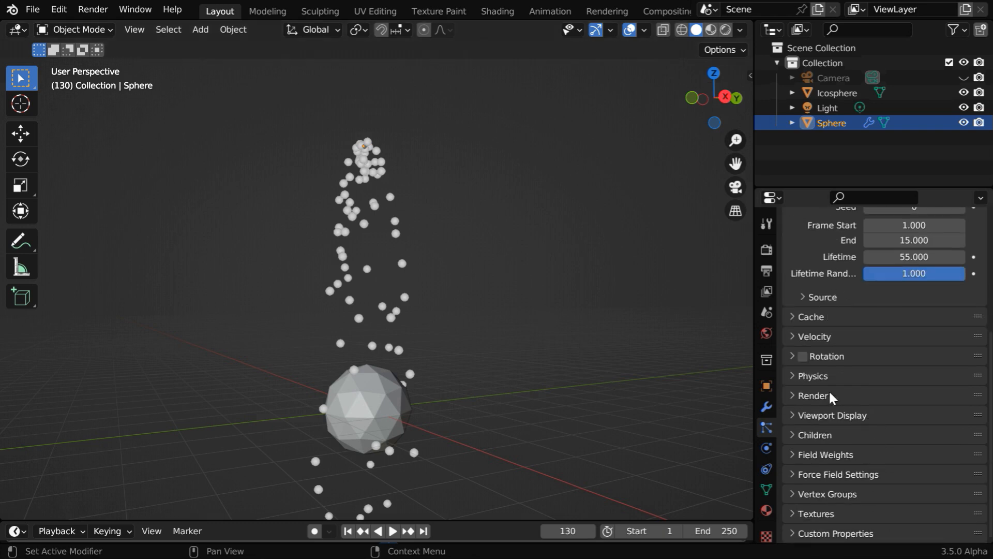
click(814, 336)
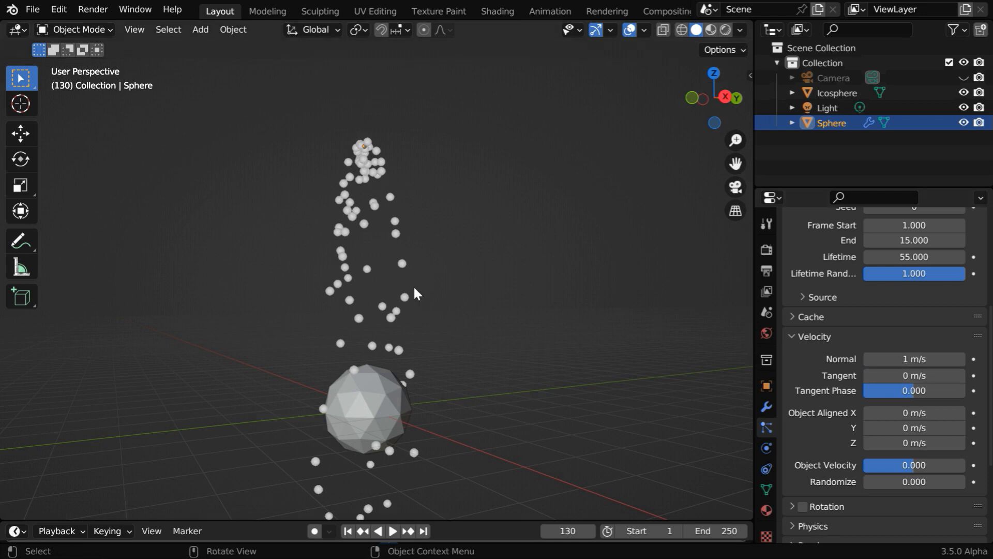
mouse_move(422, 308)
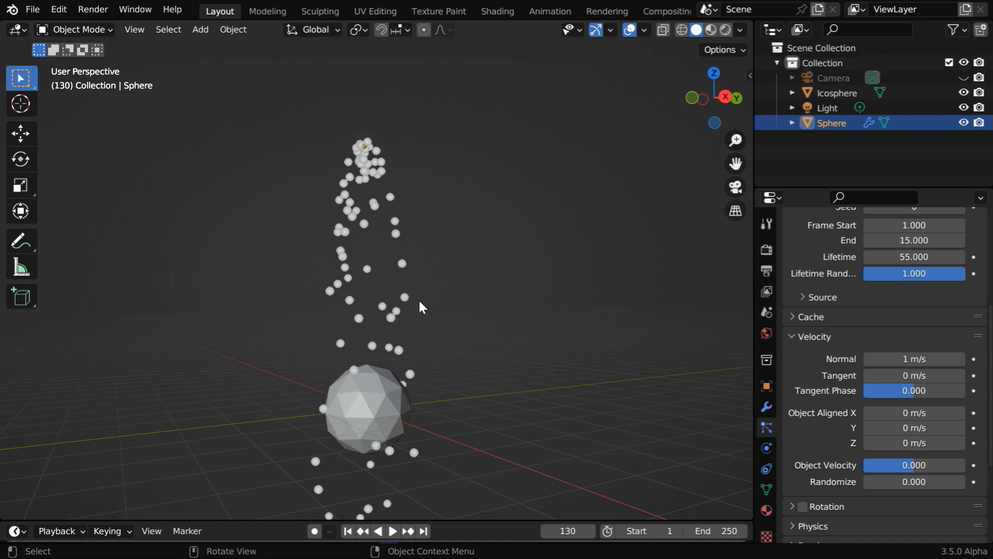
mouse_move(599, 349)
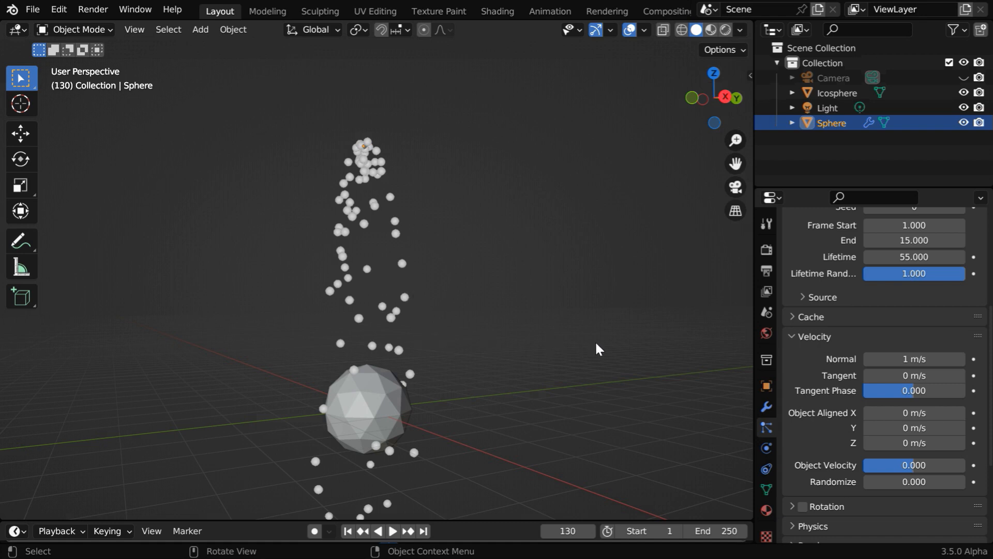
Show the Scene Gravity panel with its default -9.8 m/s² Z pull.
click(766, 311)
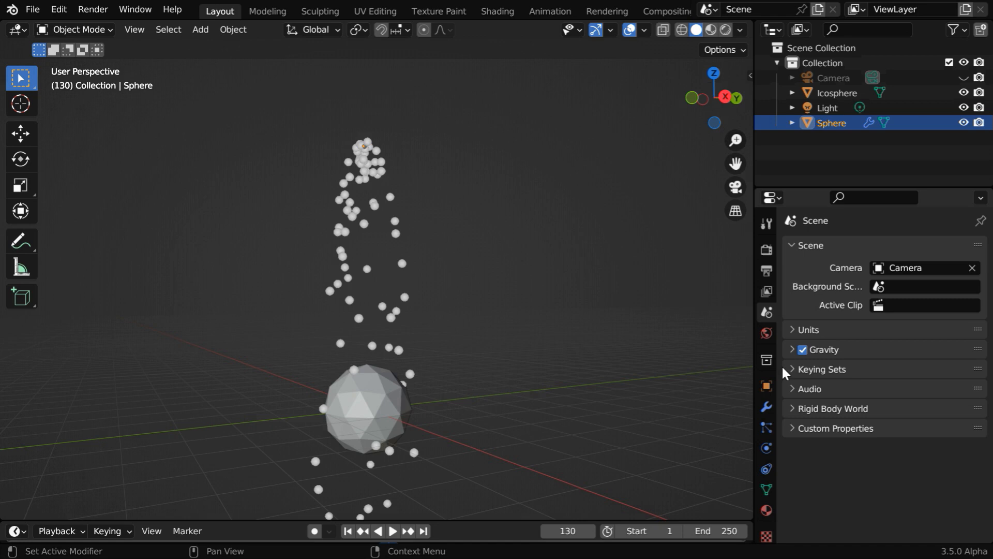
click(821, 348)
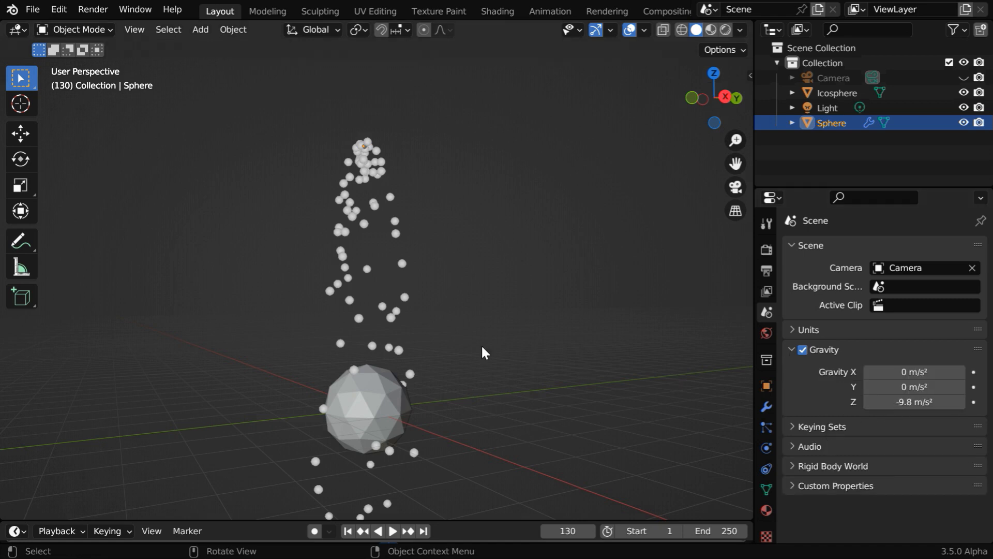
mouse_move(538, 258)
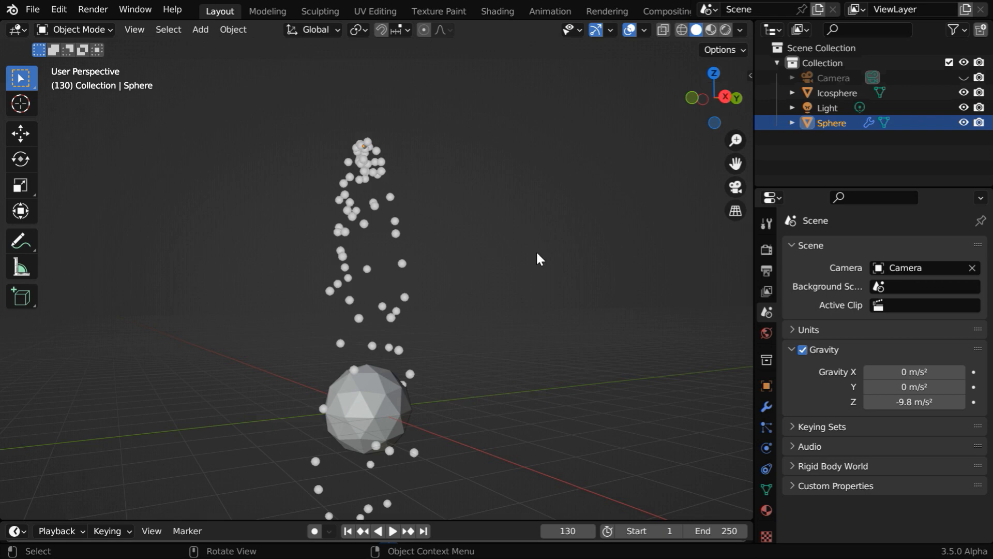
mouse_move(525, 379)
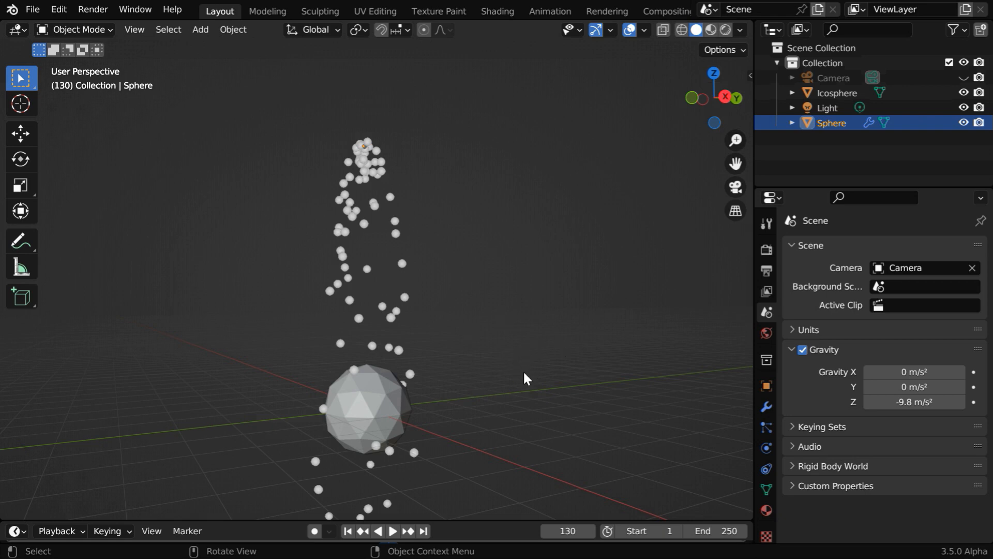
mouse_move(442, 342)
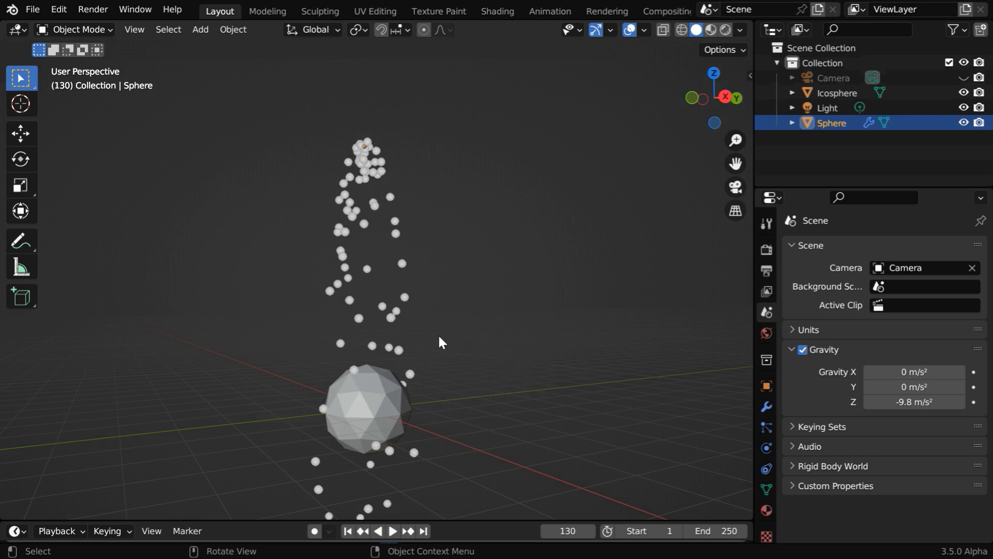
mouse_move(425, 312)
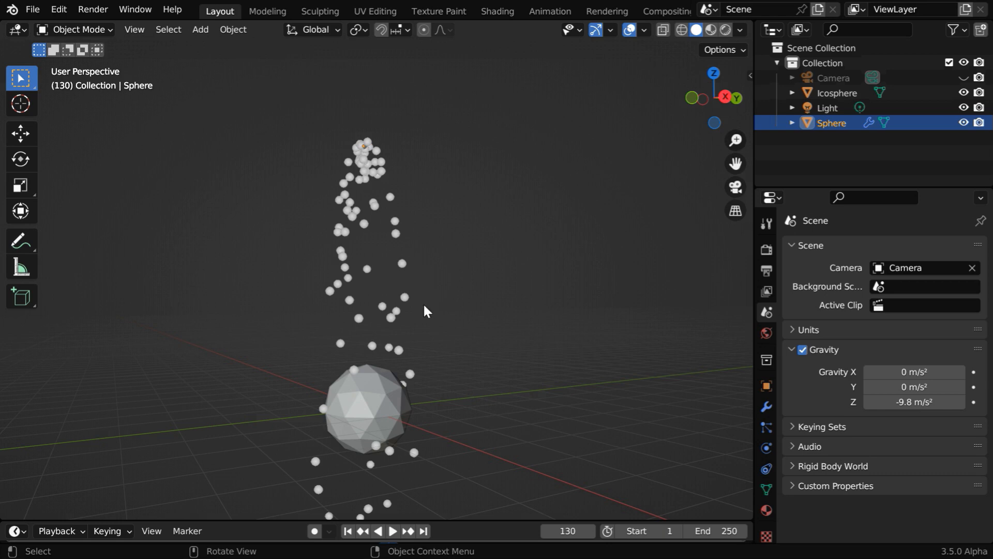
Set the particles' Gravity field weight to 0.04 and preview the outward burst.
click(765, 429)
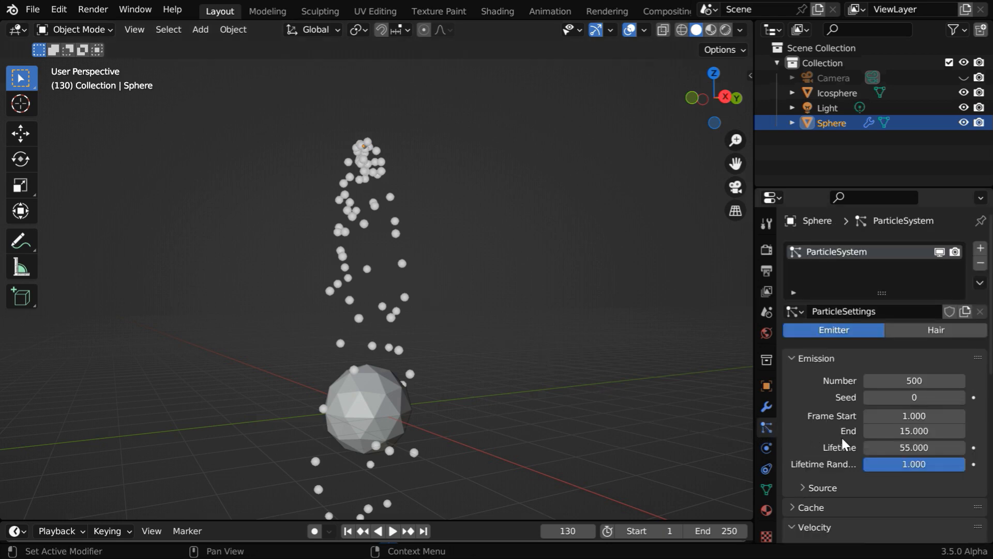
scroll(down, 3)
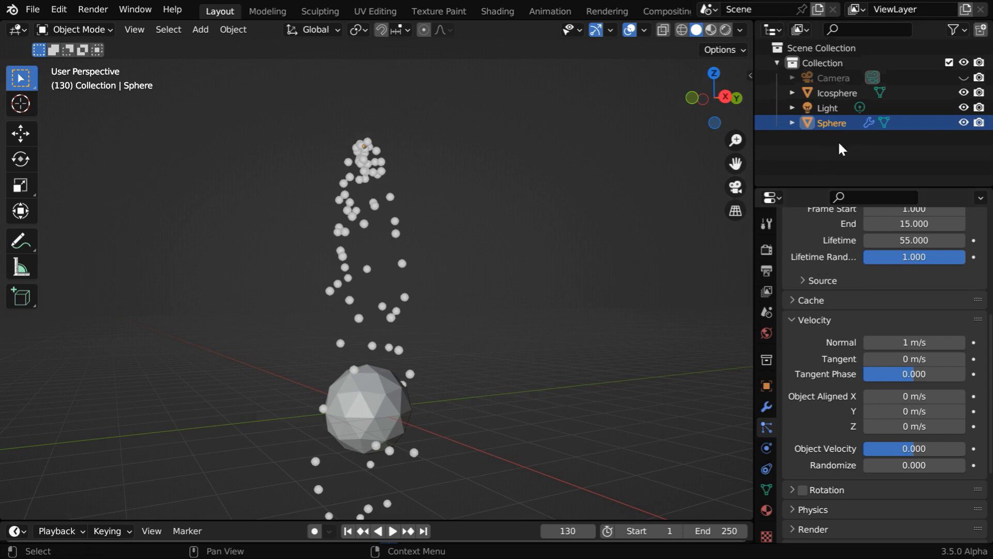
scroll(down, 3)
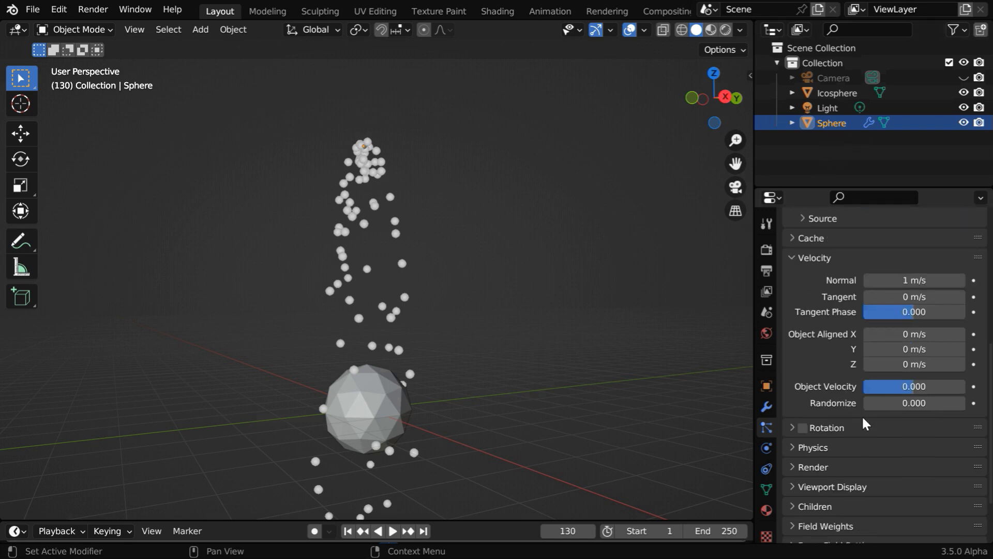
scroll(down, 3)
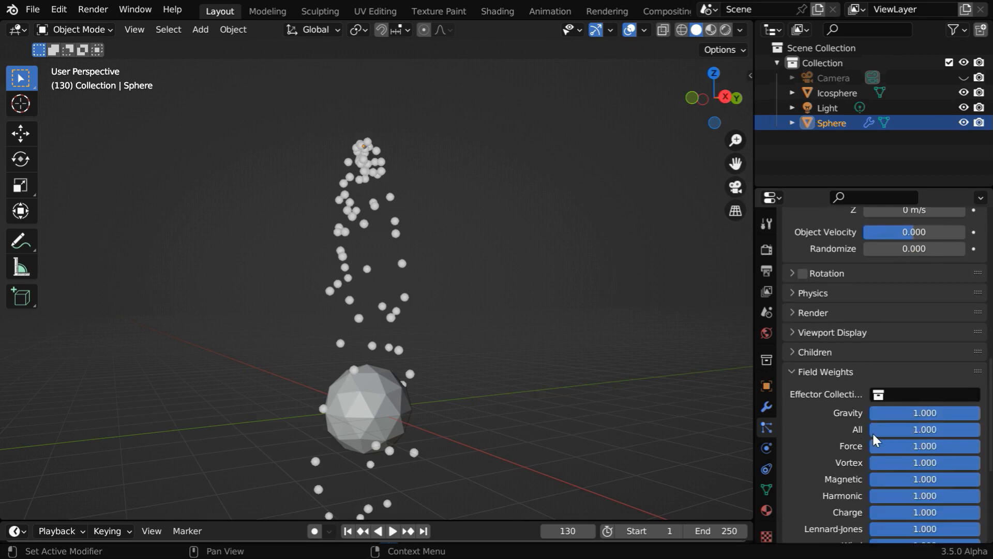
double_click(924, 413)
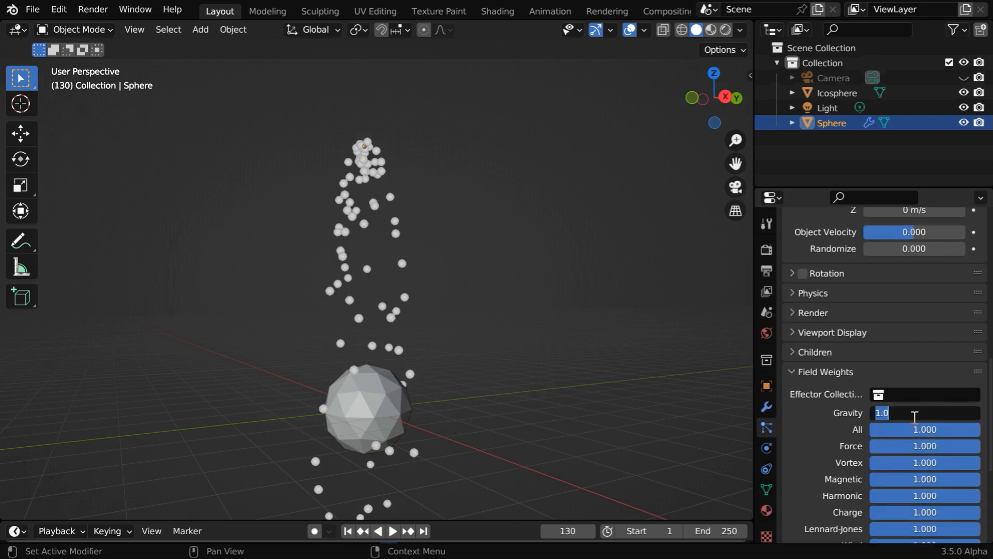
text(.040)
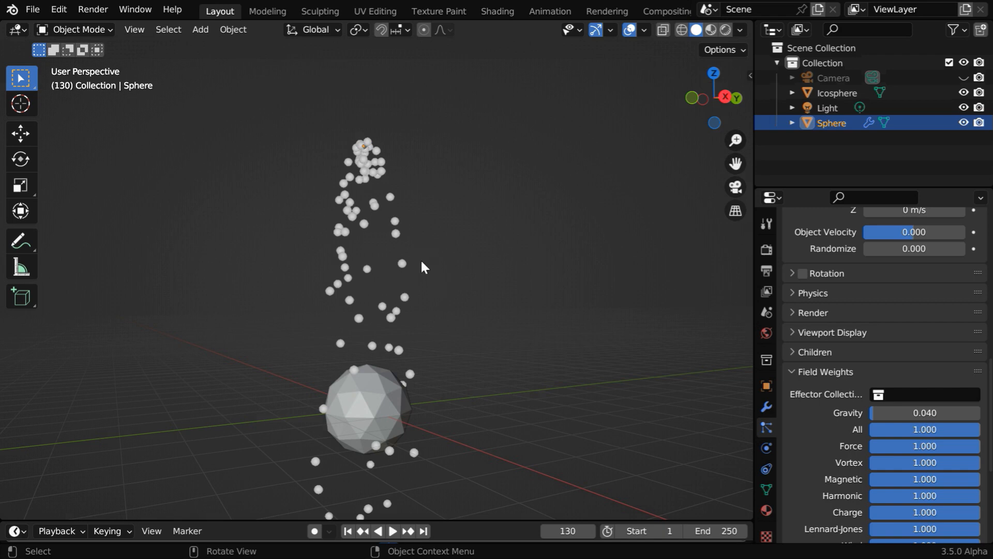
mouse_move(426, 287)
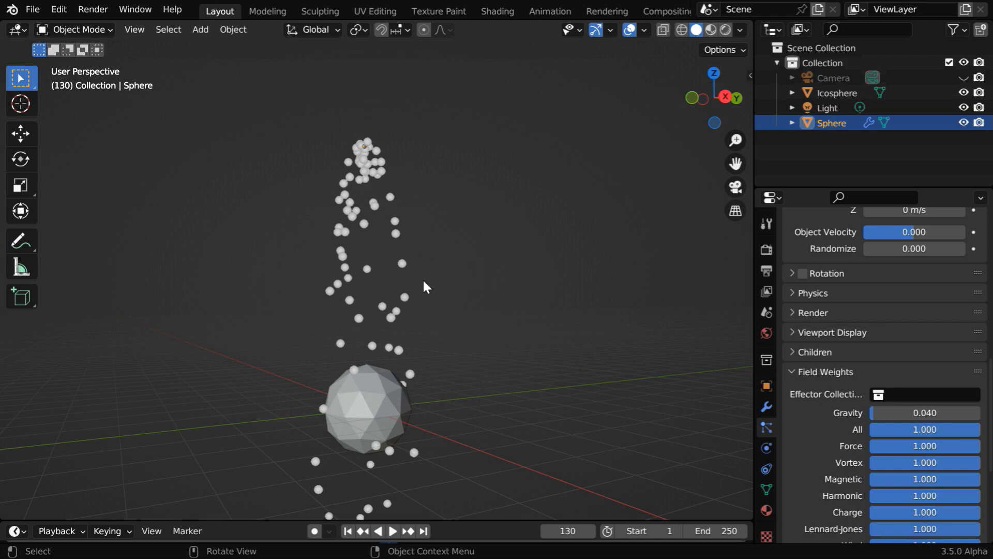
mouse_move(361, 531)
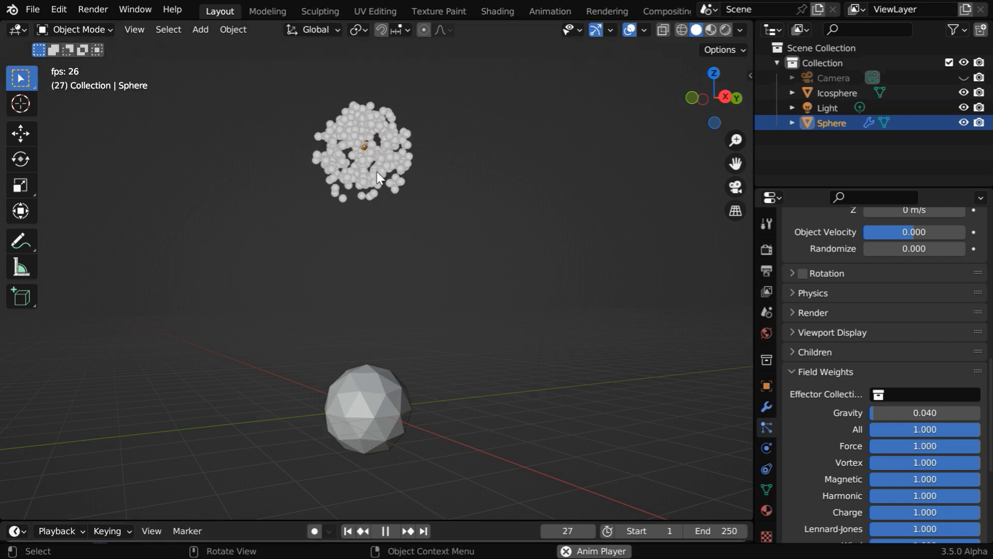
click(385, 531)
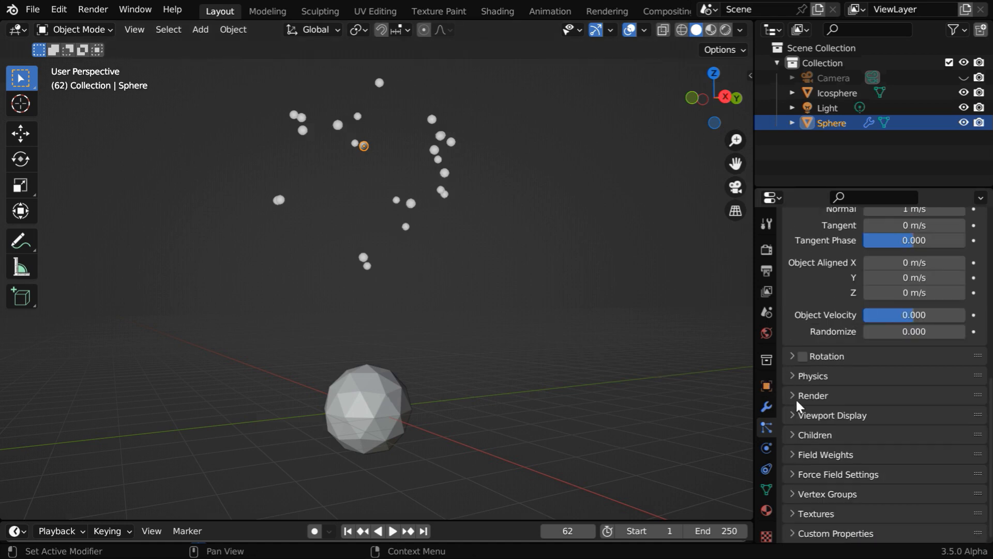
Render the particles as Object instances of the Icosphere.
click(811, 396)
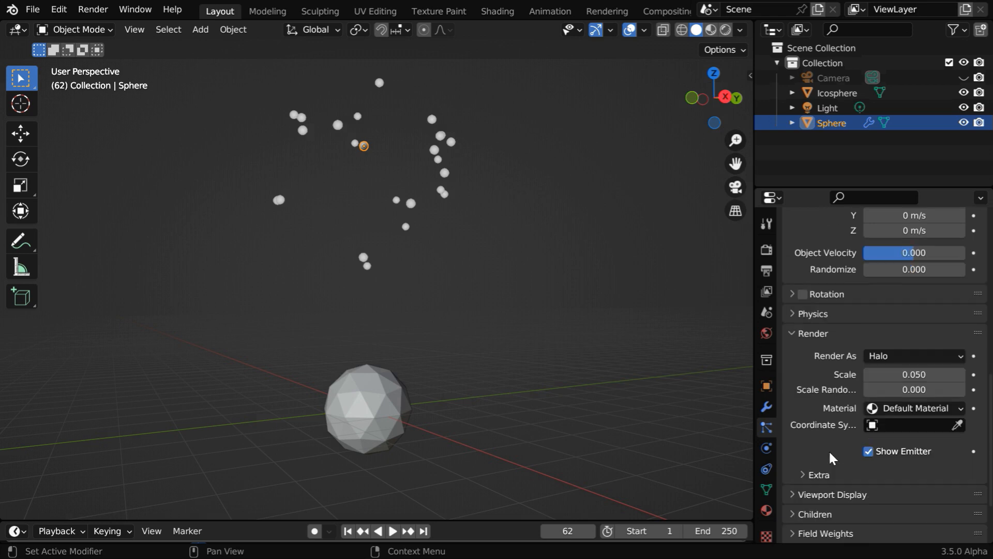
click(912, 355)
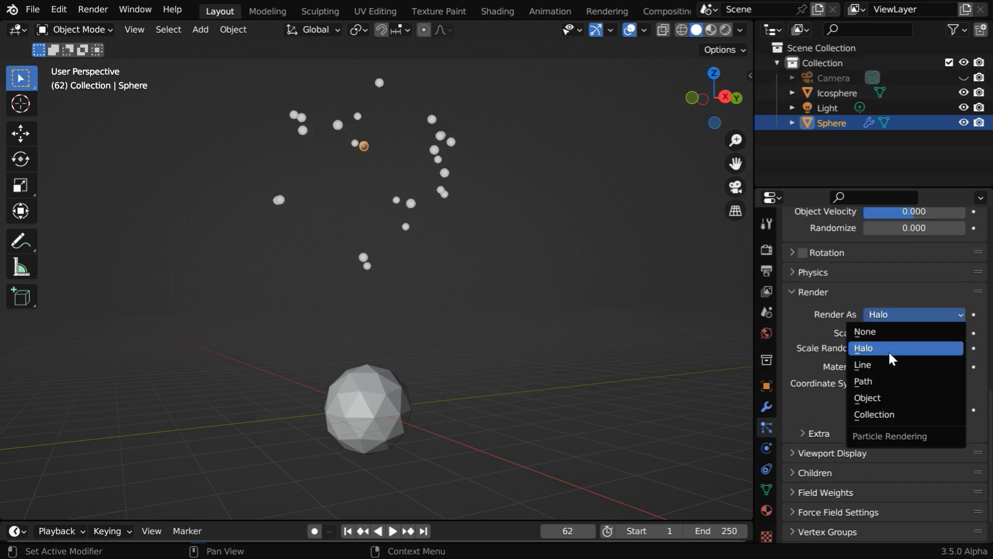
click(868, 397)
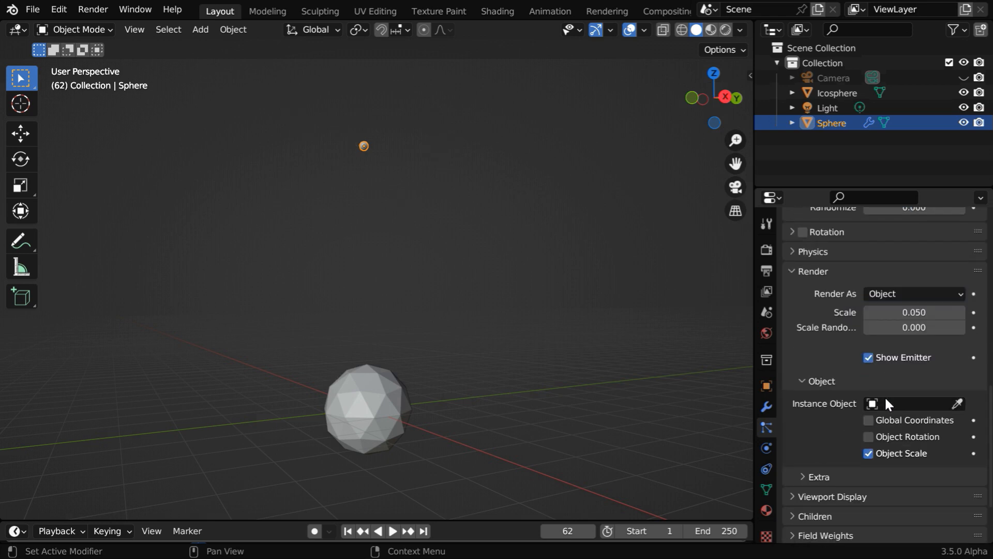
click(912, 403)
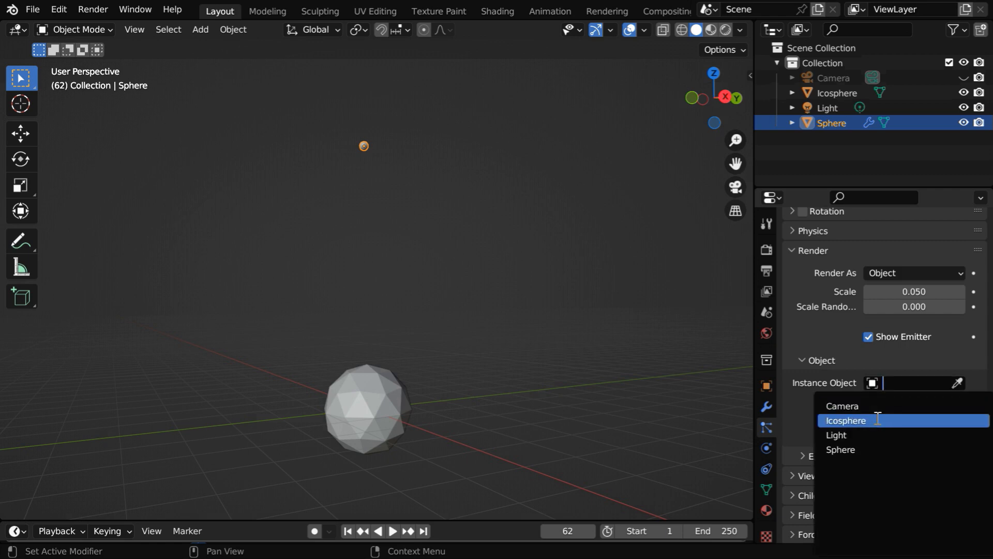
click(845, 420)
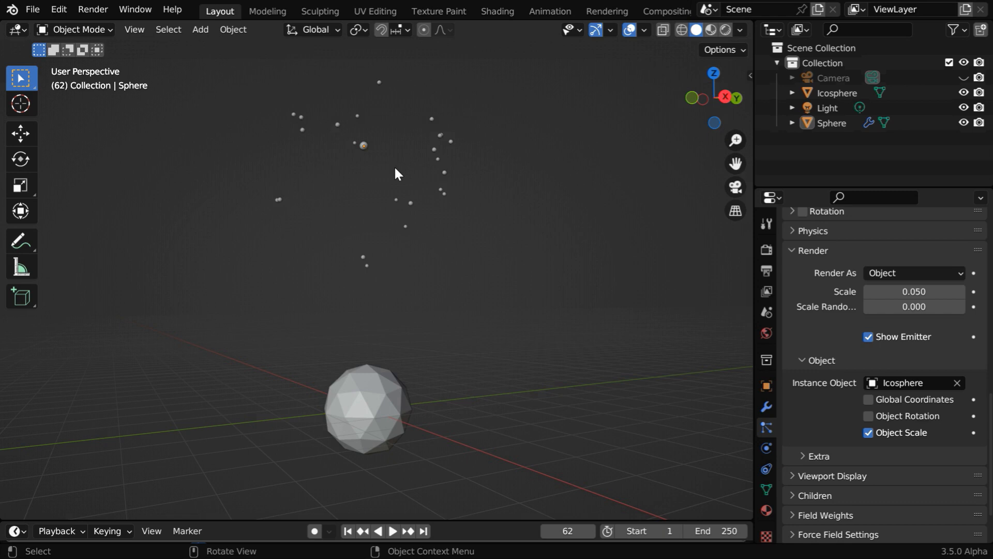
mouse_move(377, 264)
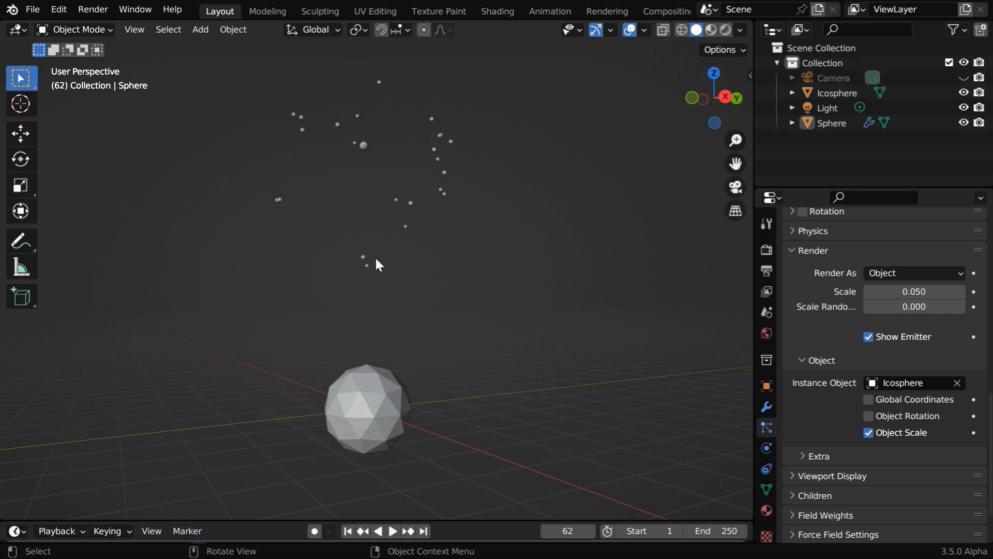
mouse_move(438, 220)
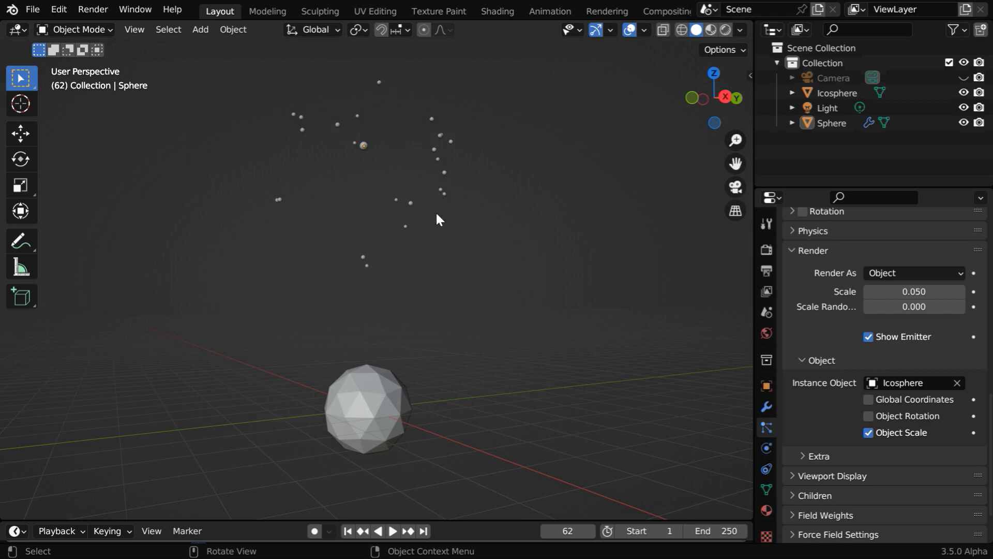
mouse_move(914, 291)
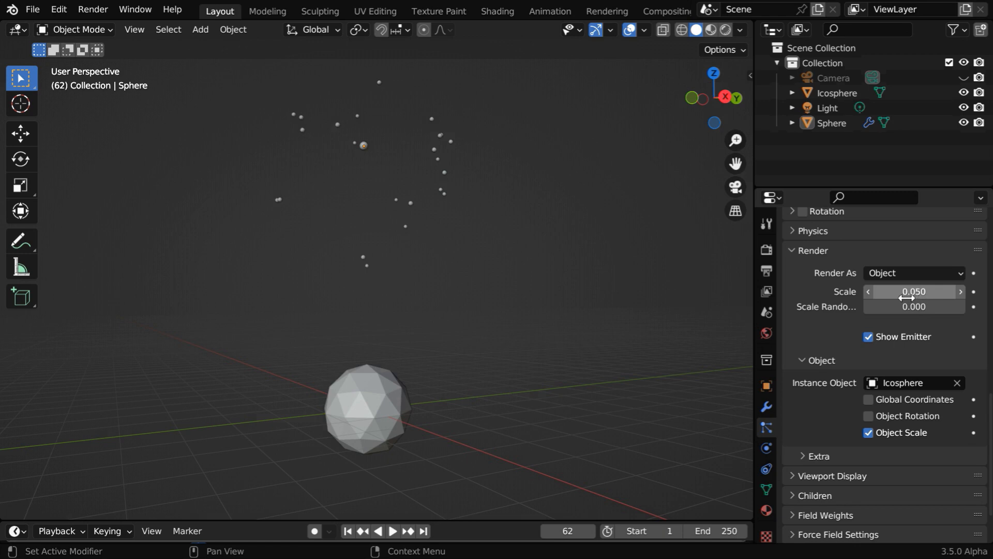
mouse_move(944, 166)
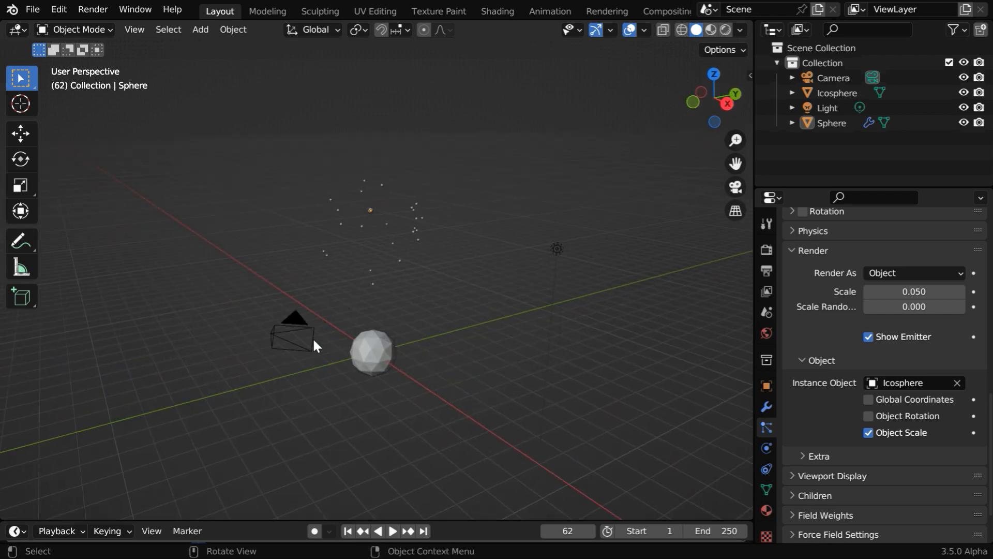
Place the camera at 0, -25, 0 with rotation 96.5°, 0, 0 facing the burst.
click(833, 78)
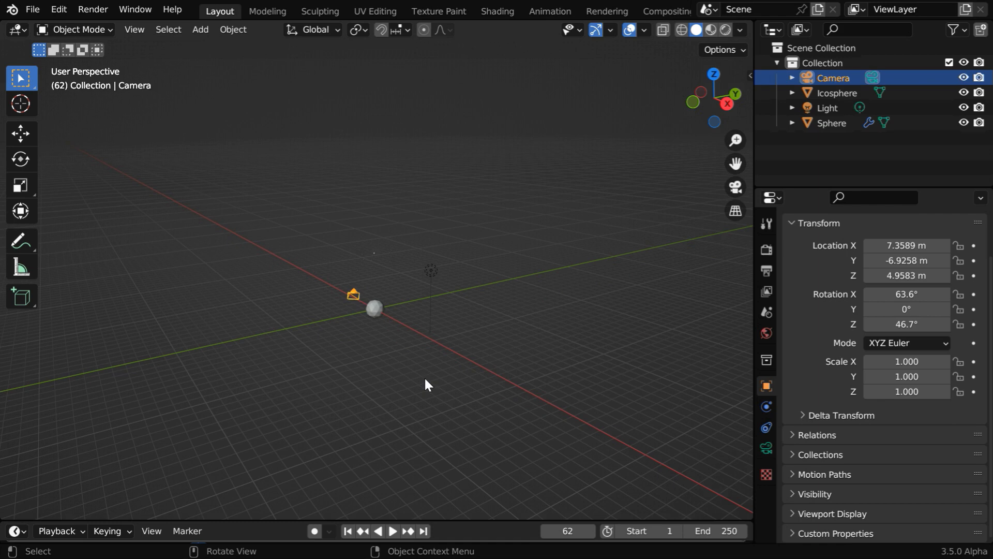
mouse_move(659, 376)
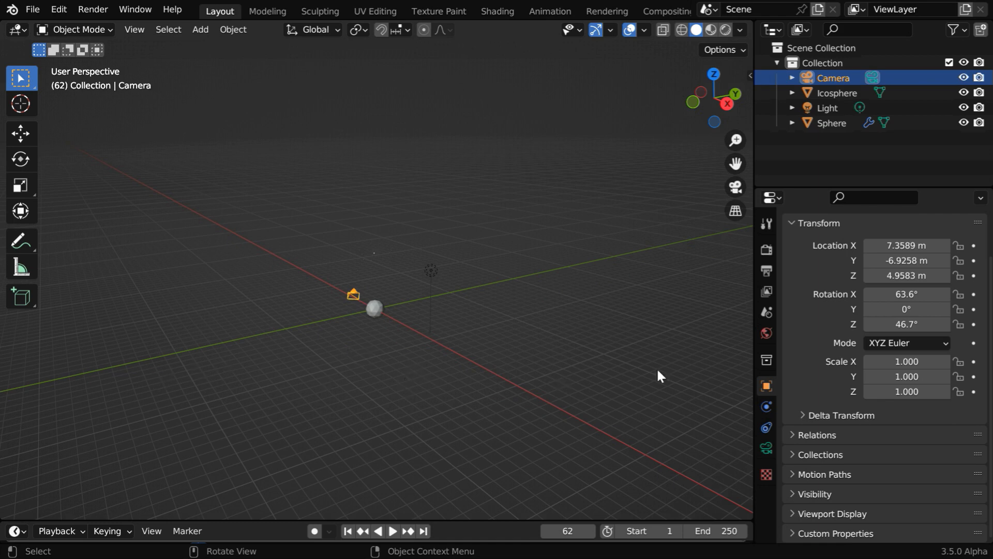
click(905, 245)
text(0)
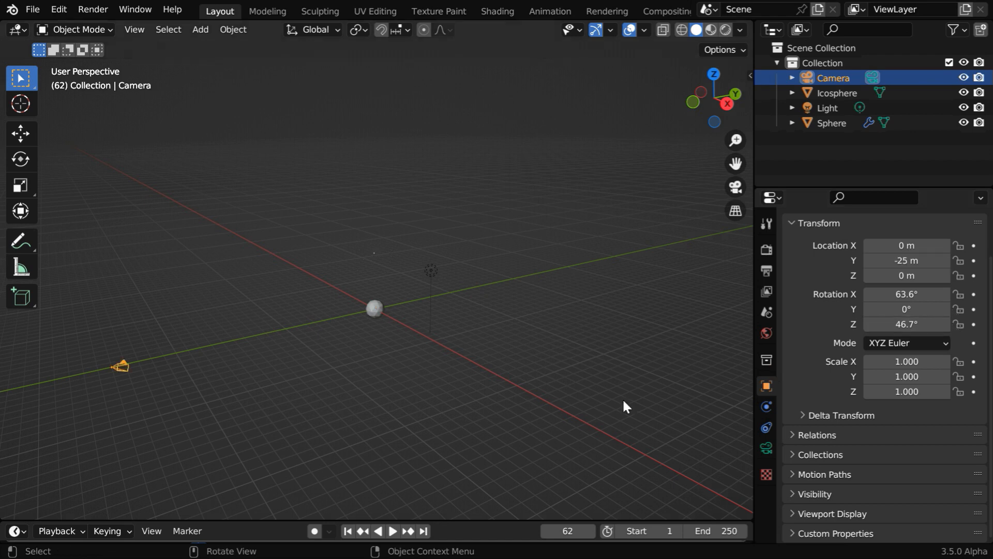
drag(624, 406, 390, 415)
text(0)
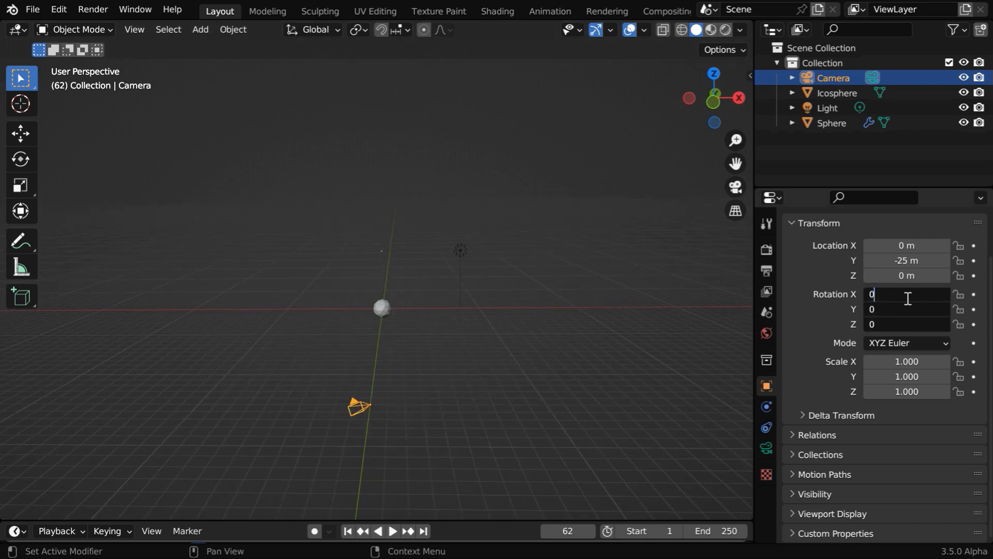
text(96.5°)
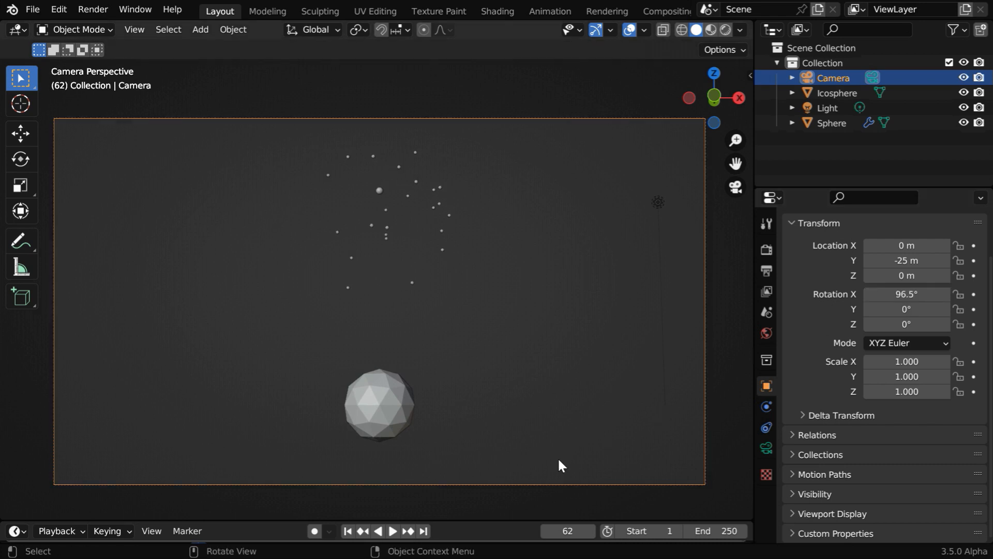
Replay the firework from frame 1 and pause it partway through the burst.
click(346, 531)
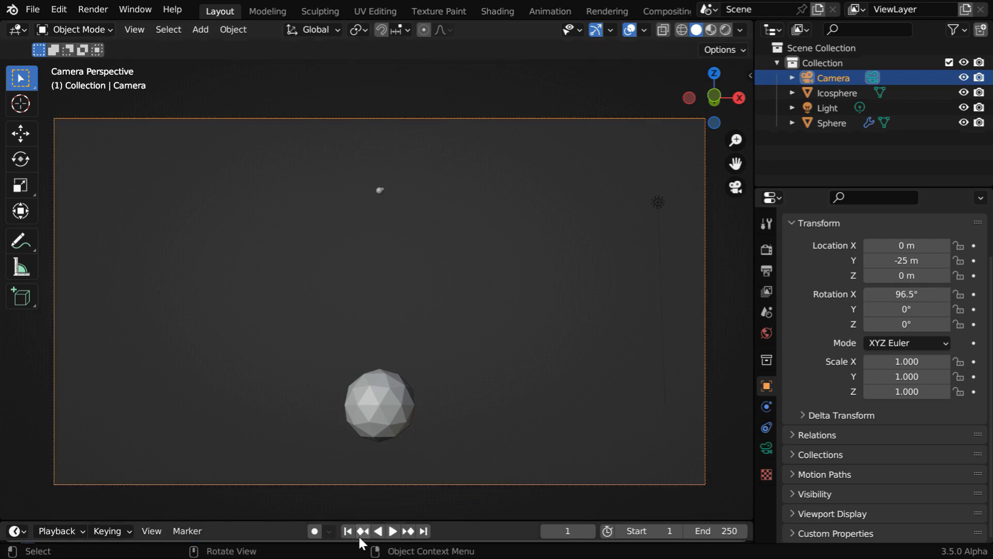
click(391, 531)
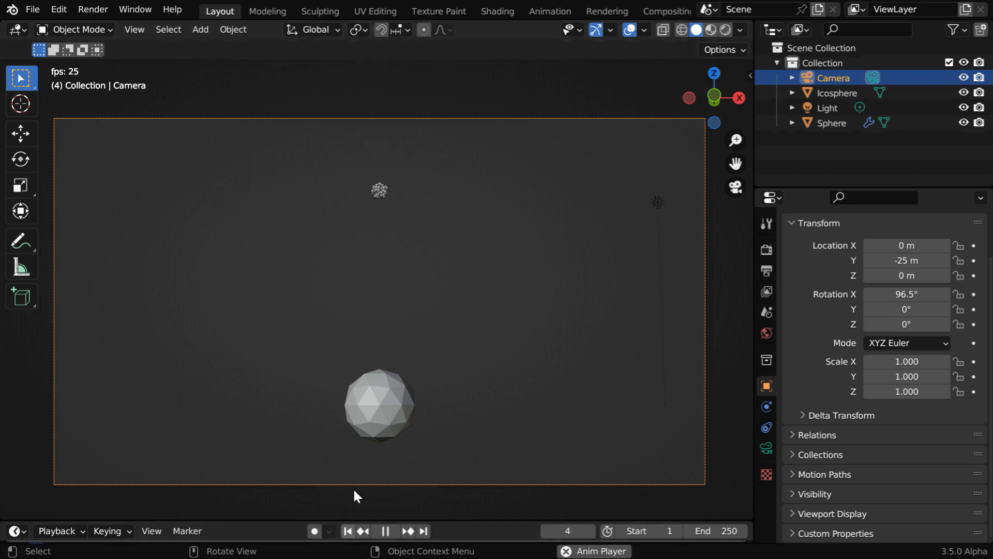
click(385, 531)
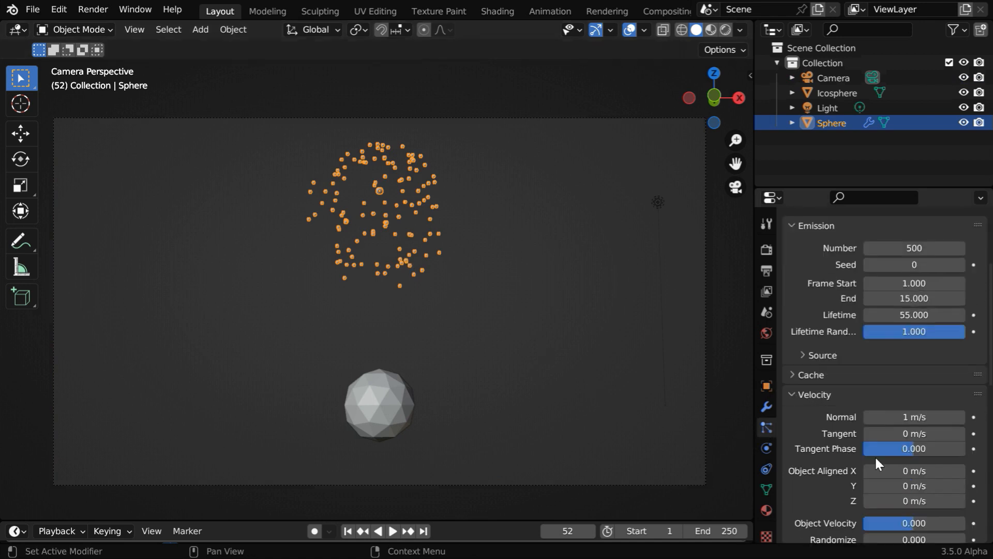
Set the particle render scale to 0.015 for a finer cloud of tiny points.
scroll(down, 3)
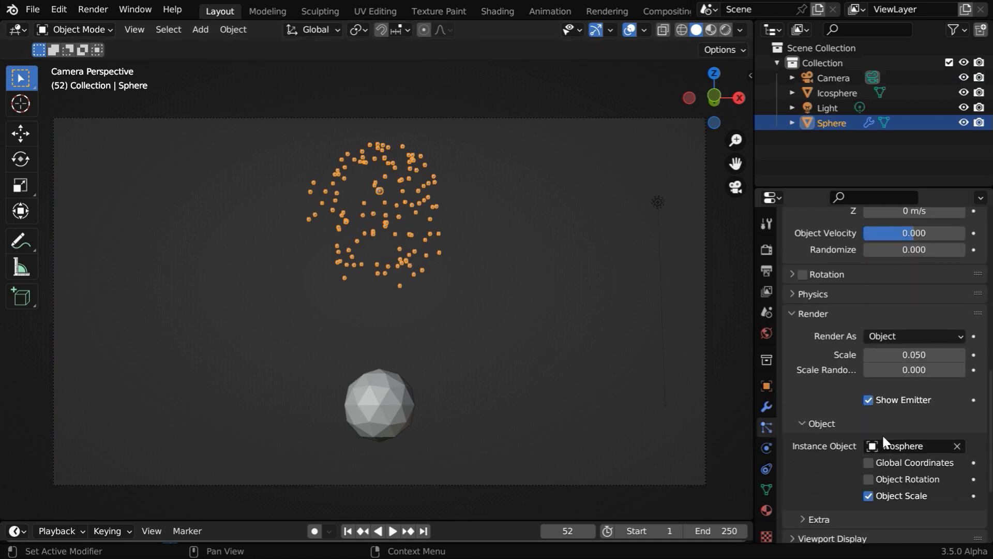
double_click(913, 355)
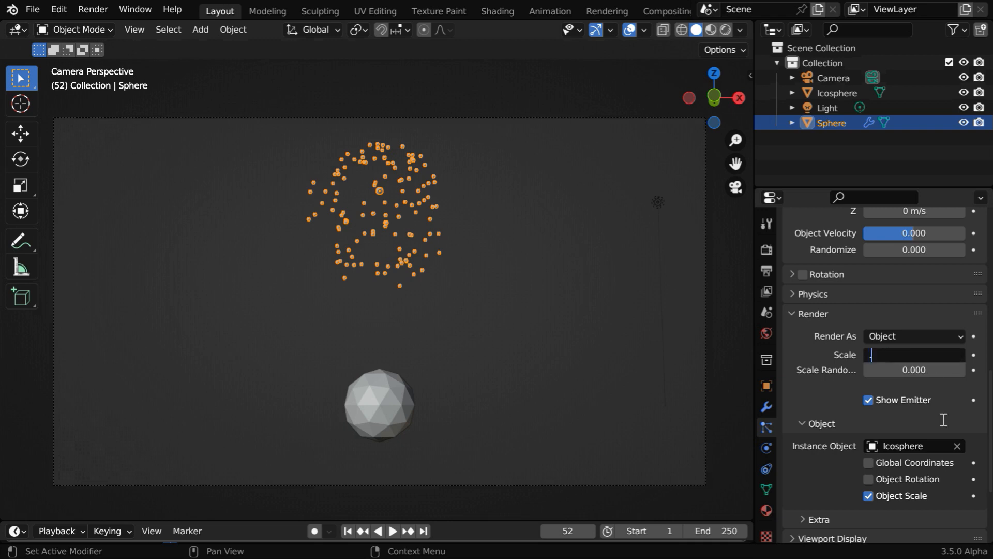
text(0.015)
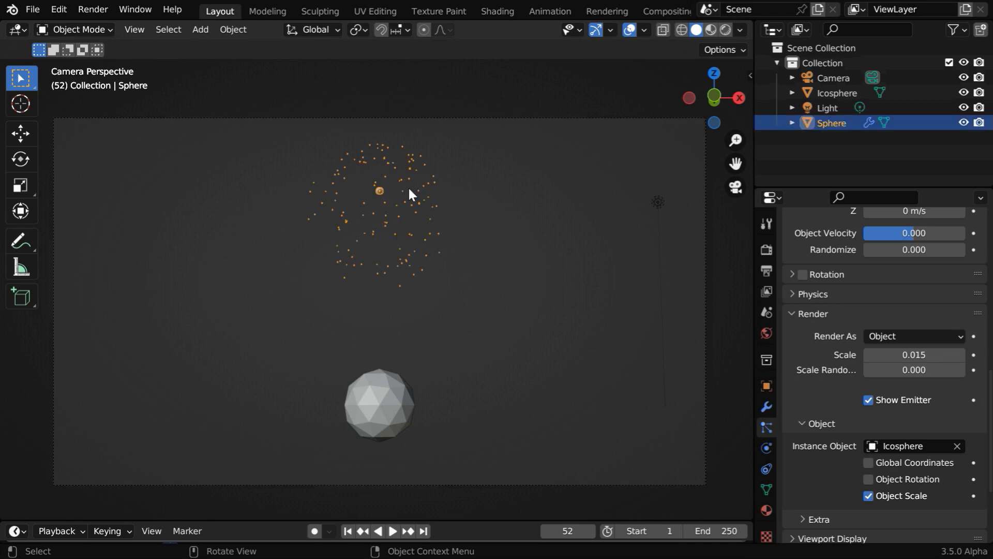
mouse_move(421, 233)
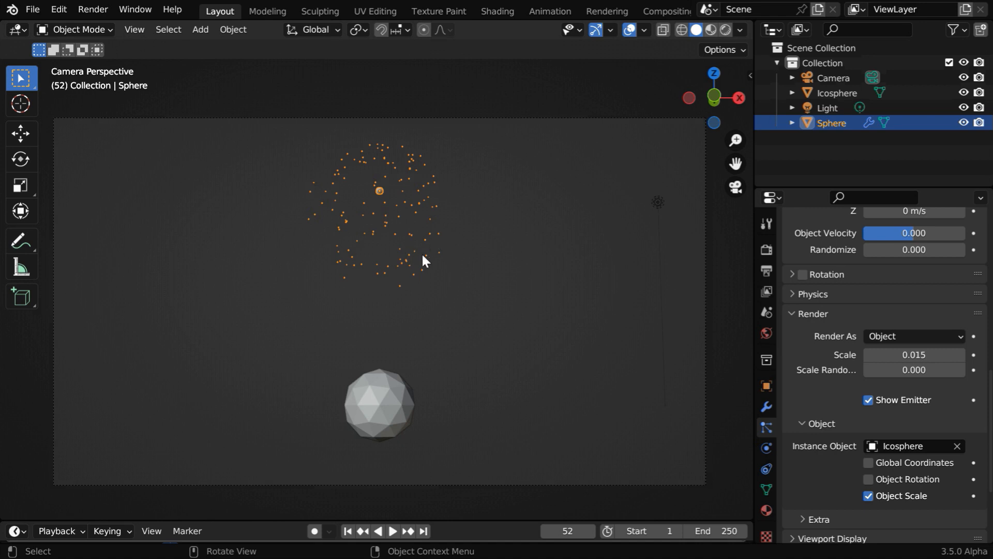
mouse_move(410, 270)
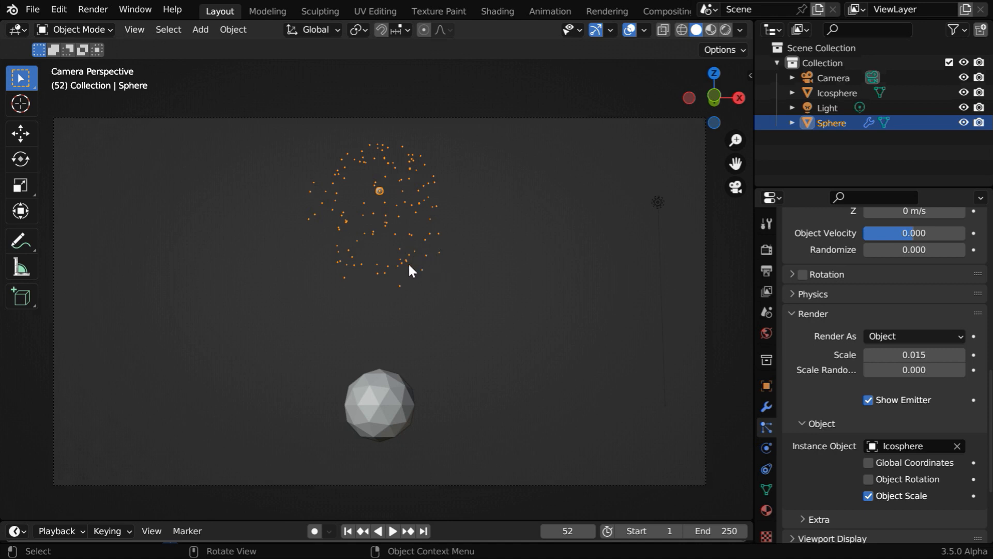
mouse_move(393, 421)
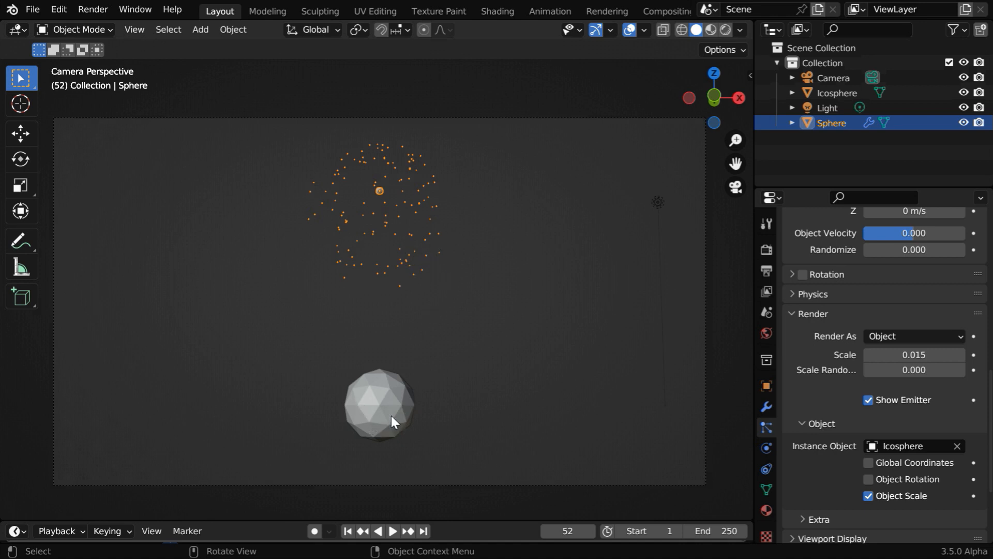
mouse_move(409, 273)
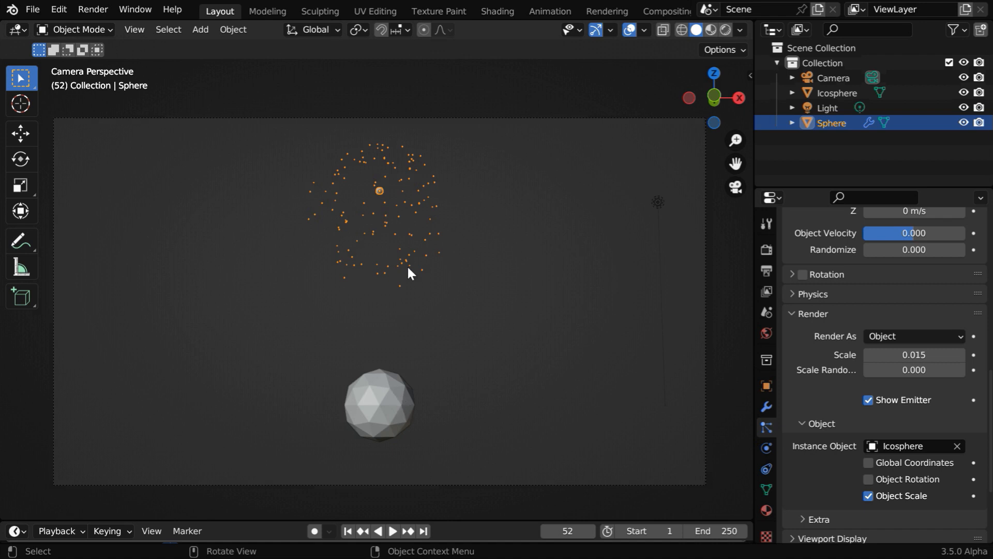
mouse_move(370, 391)
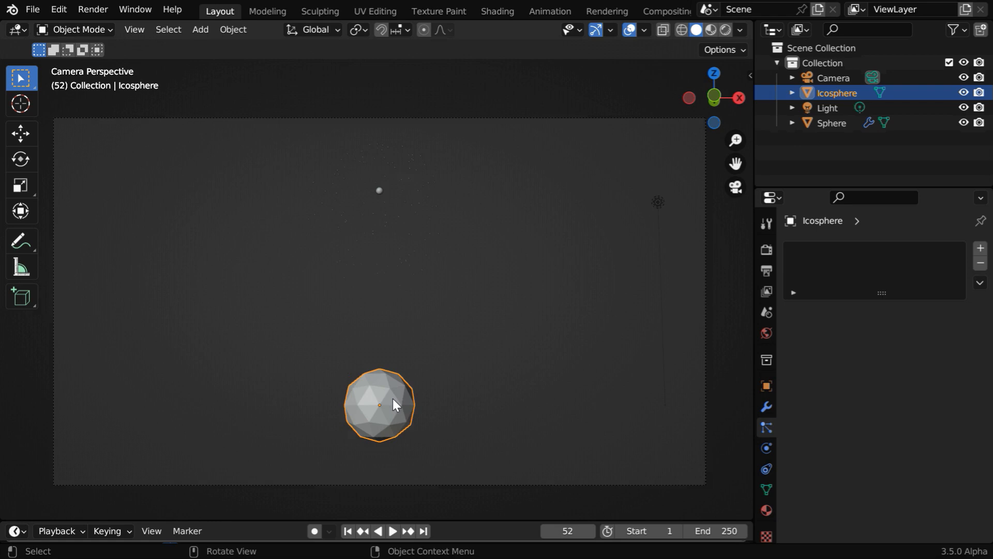
In Rendered shading, add an icosphere material with reddish-orange Emission at strength 3.
click(726, 30)
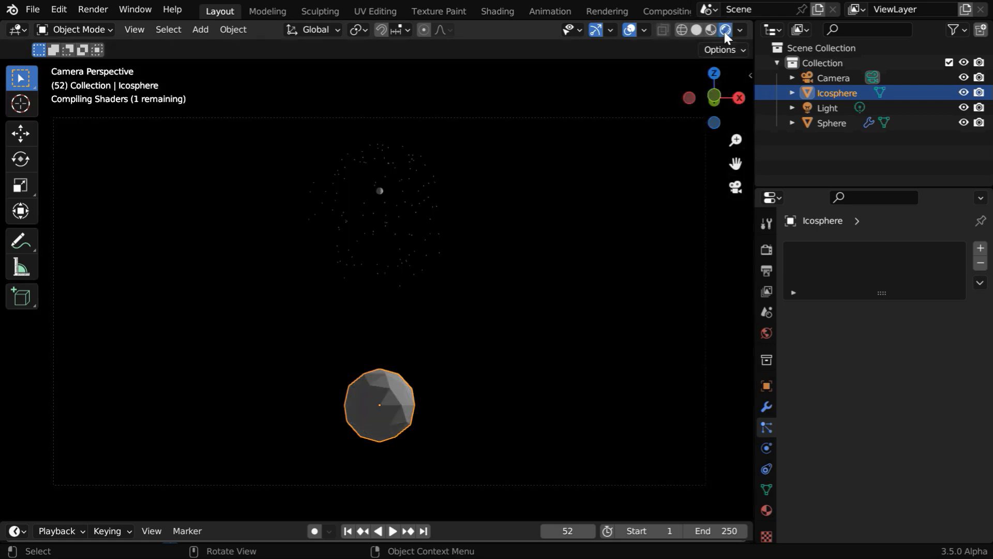
click(766, 510)
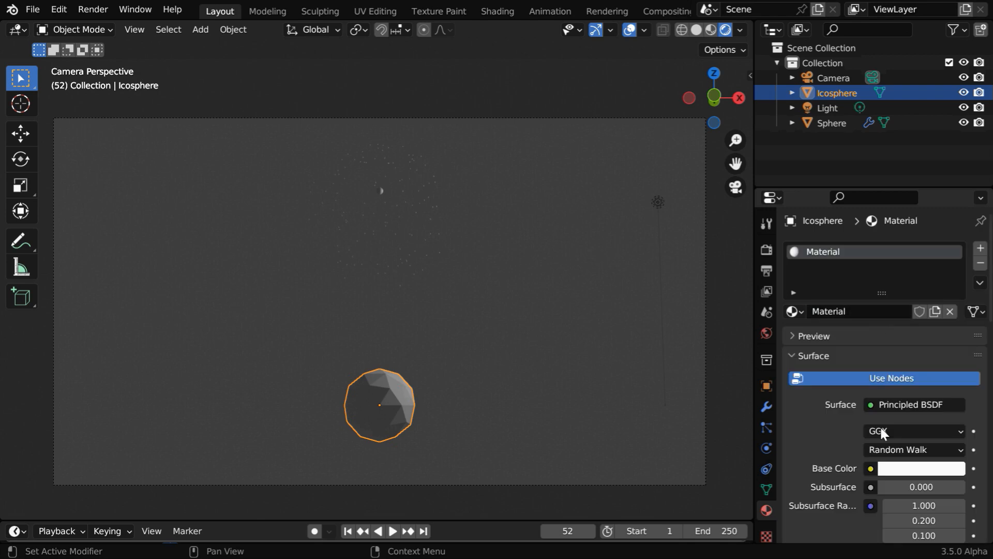
click(912, 405)
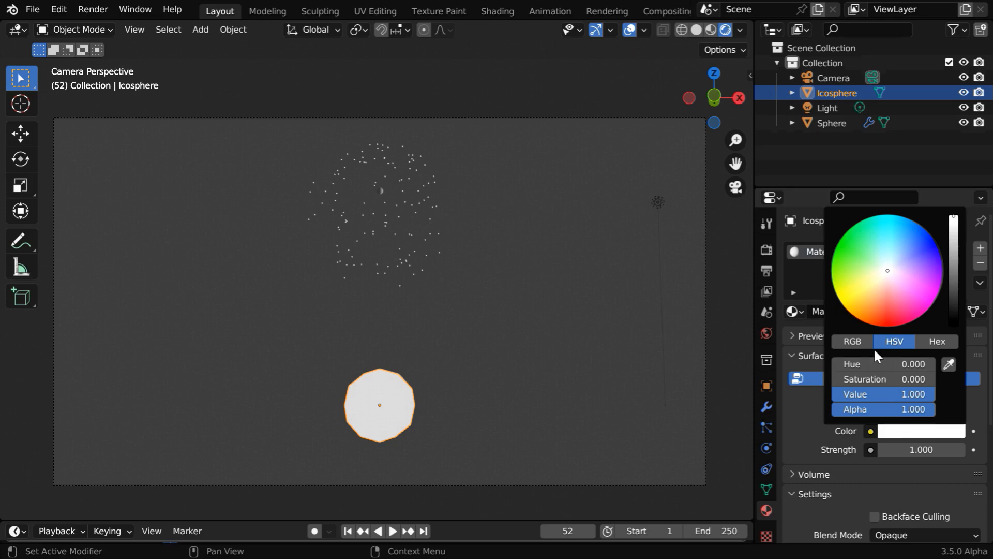
click(874, 326)
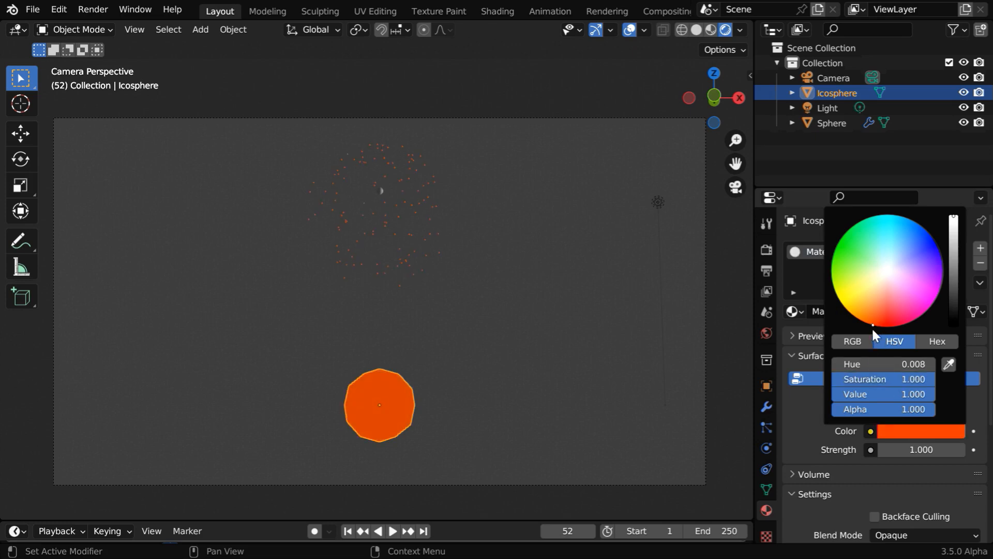
click(922, 449)
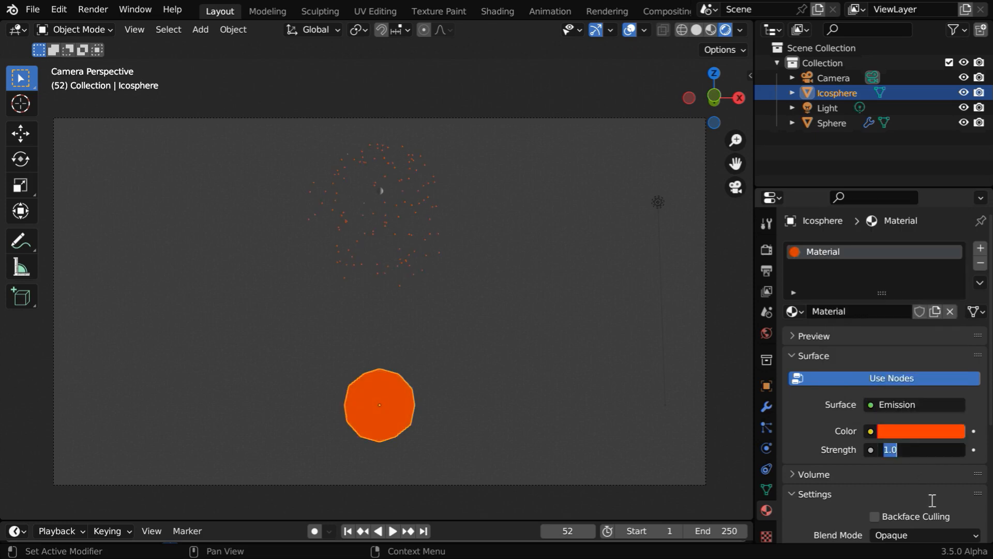
text(3.000)
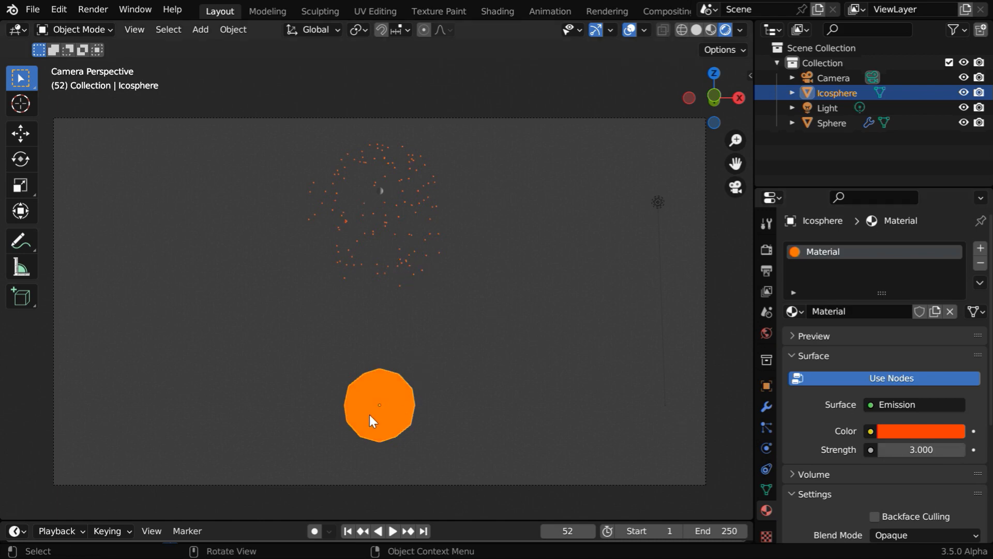
mouse_move(373, 410)
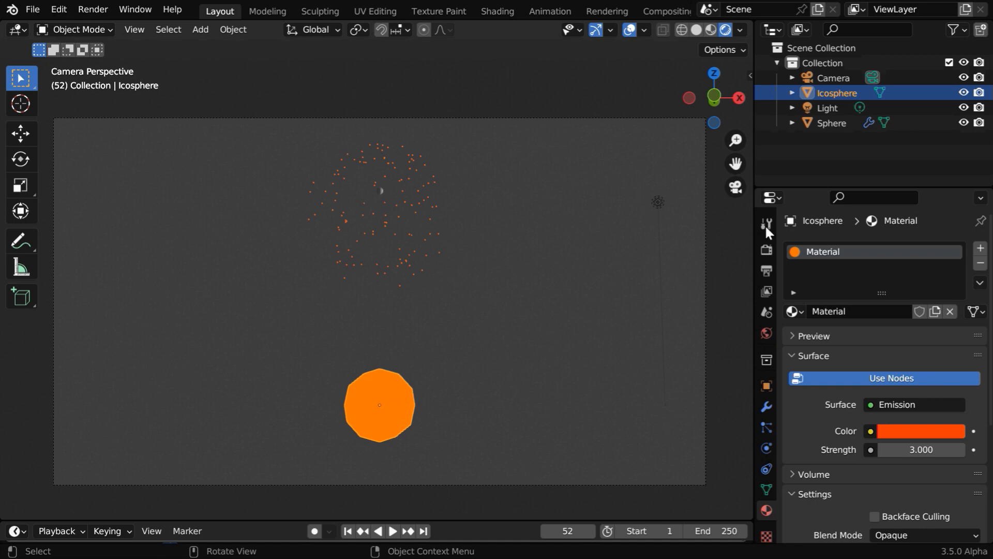
Set the world background colour Value to 0.01 for a near-black backdrop.
click(963, 93)
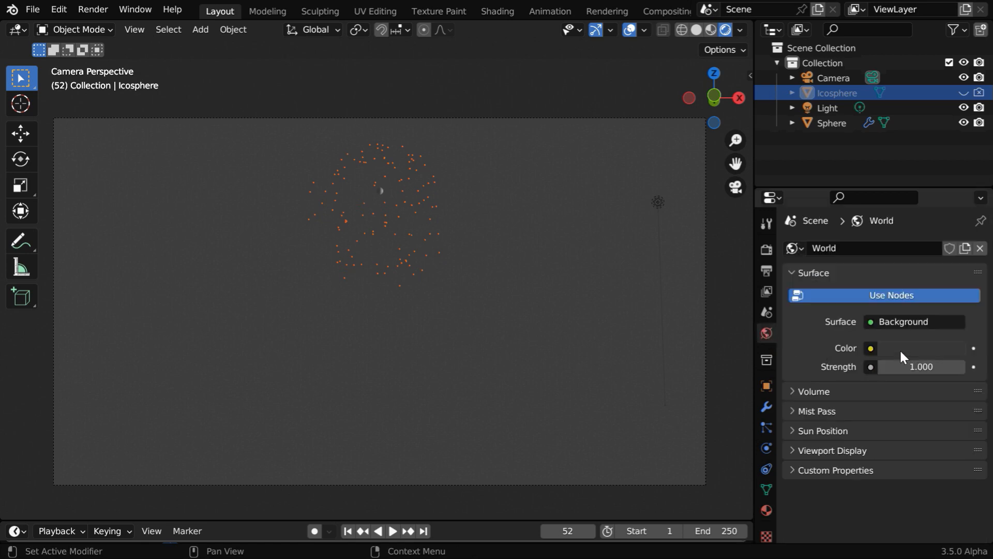
click(870, 348)
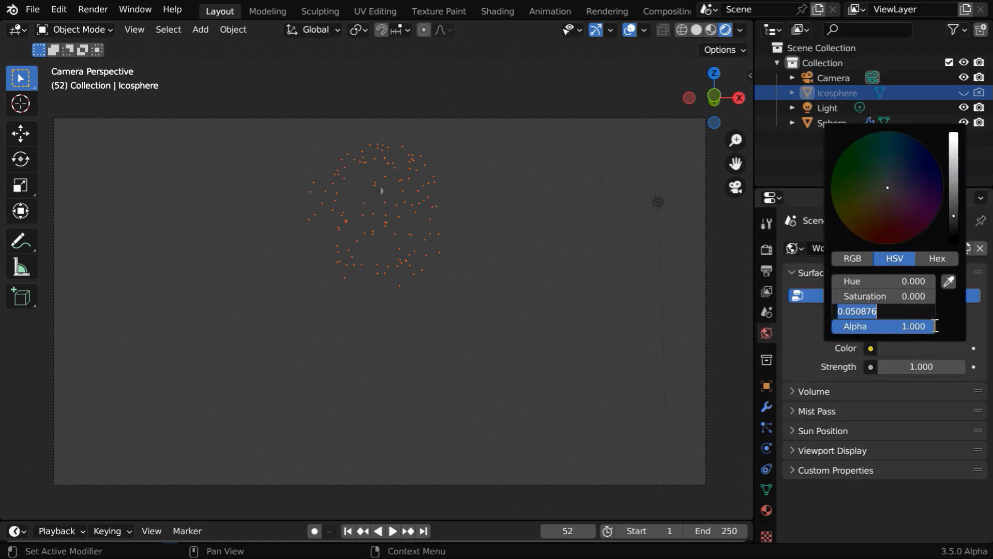
text(.01)
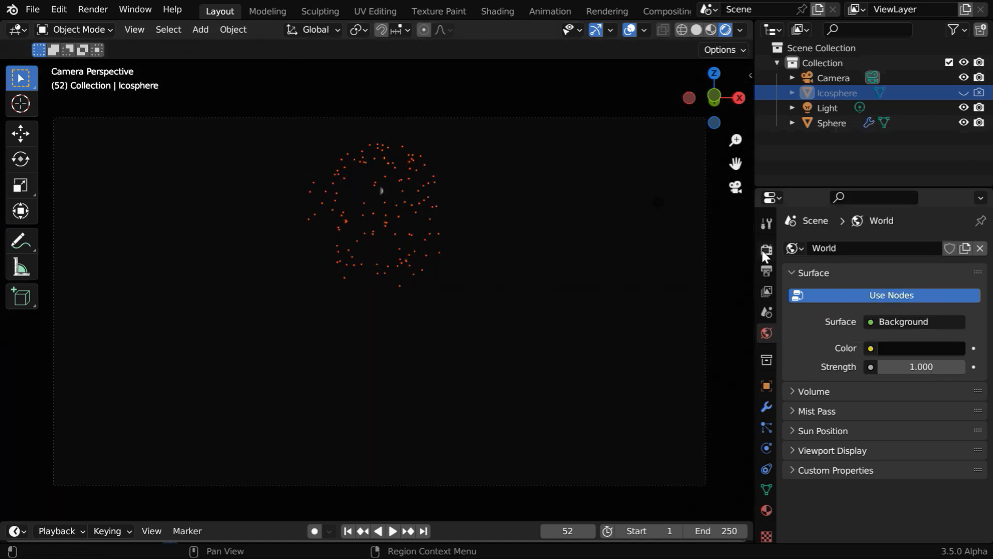
Enable Bloom in the Eevee render settings to halo the orange particles.
click(766, 249)
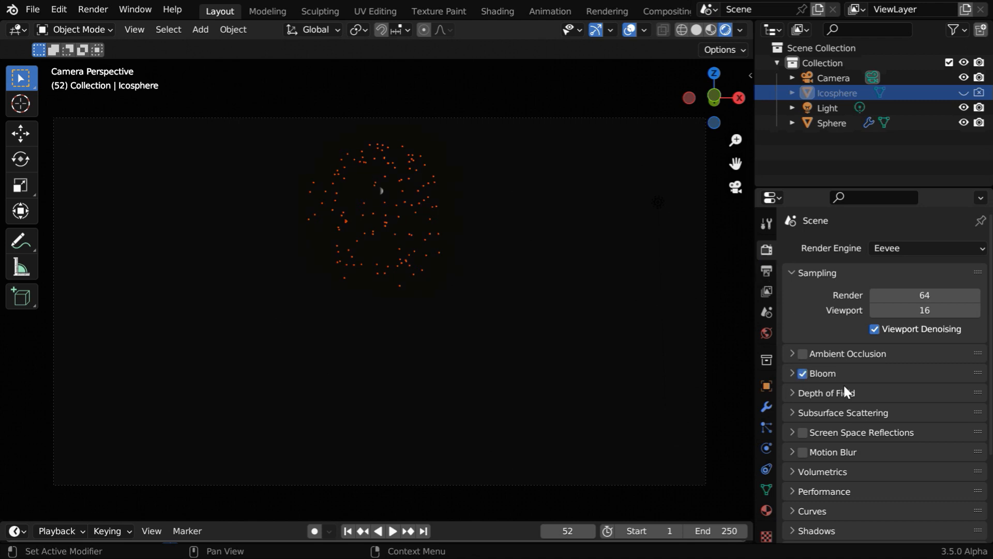
mouse_move(821, 390)
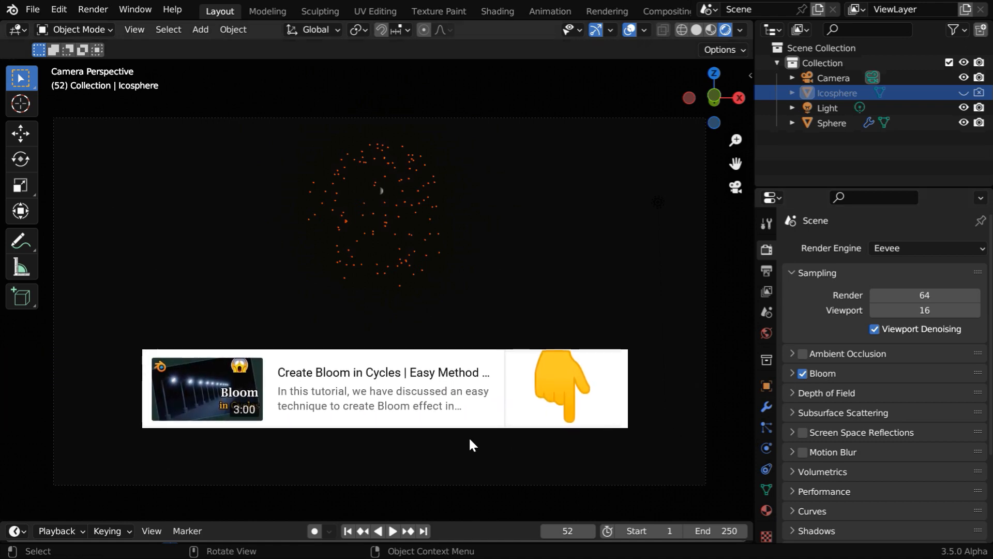
mouse_move(499, 445)
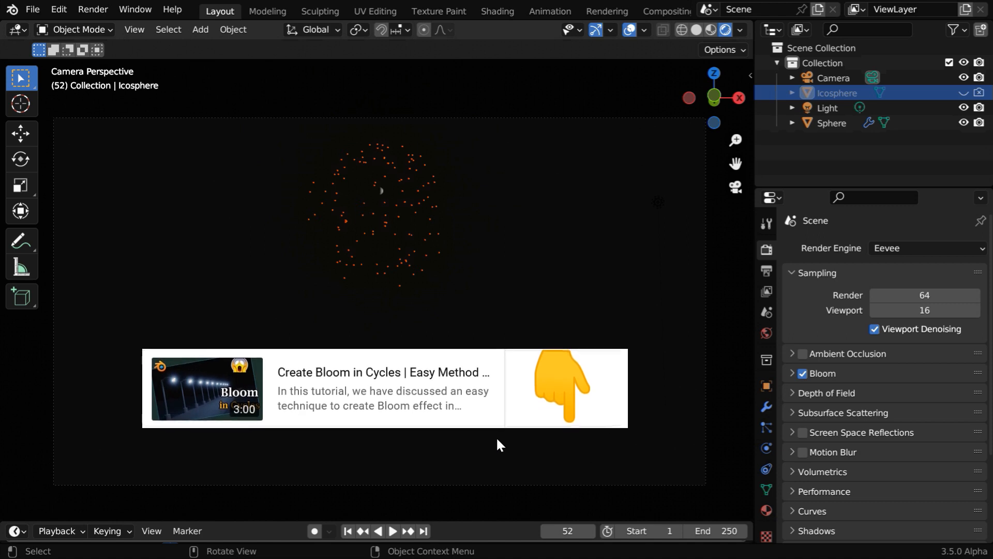
Replay the burst from frame 1 to about frame 50 and show the Sphere's particle settings.
click(348, 532)
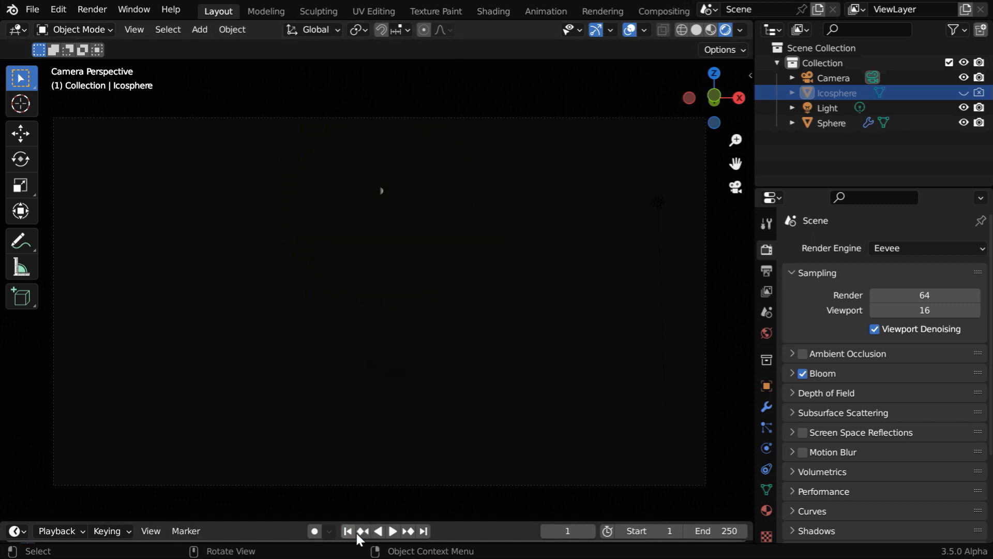
click(391, 531)
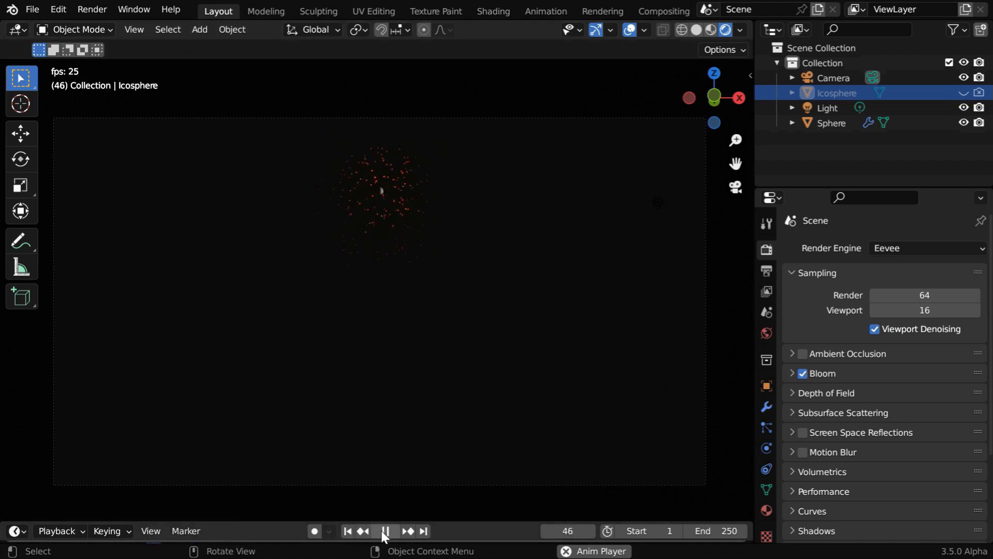
click(385, 531)
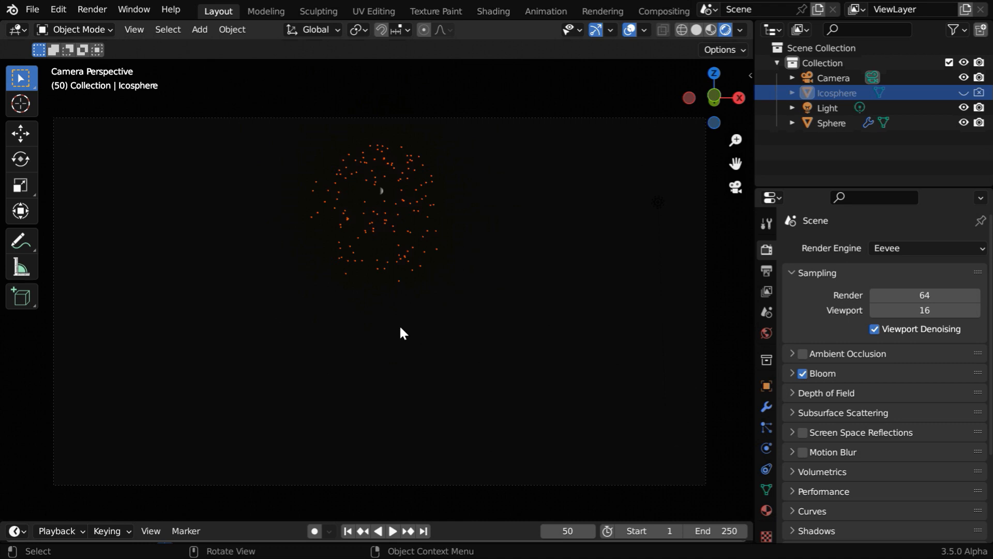
mouse_move(366, 298)
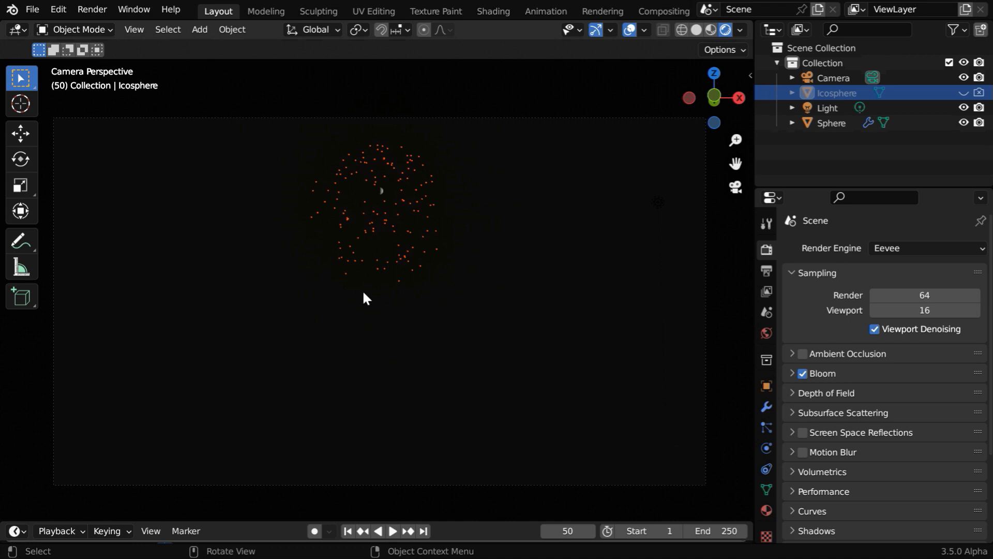
mouse_move(391, 236)
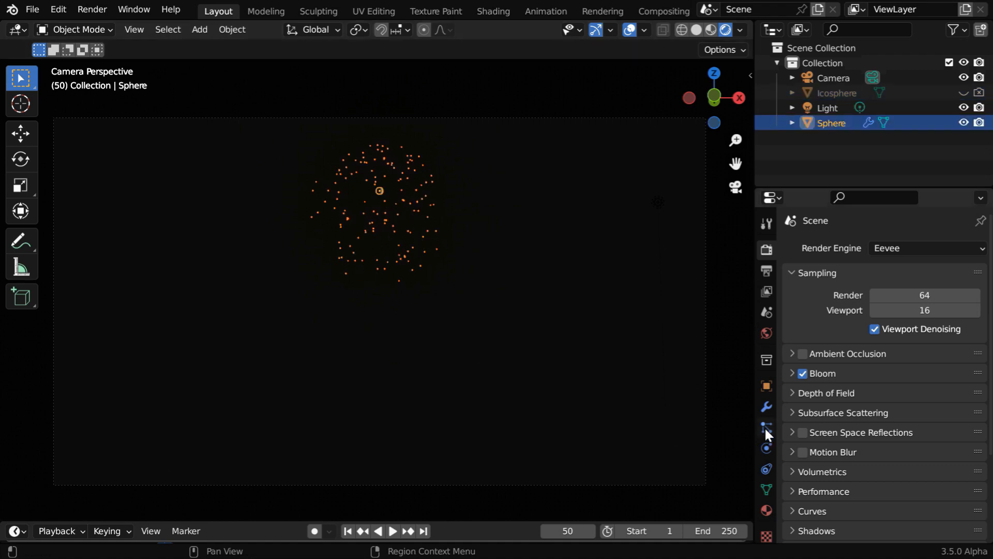
click(766, 428)
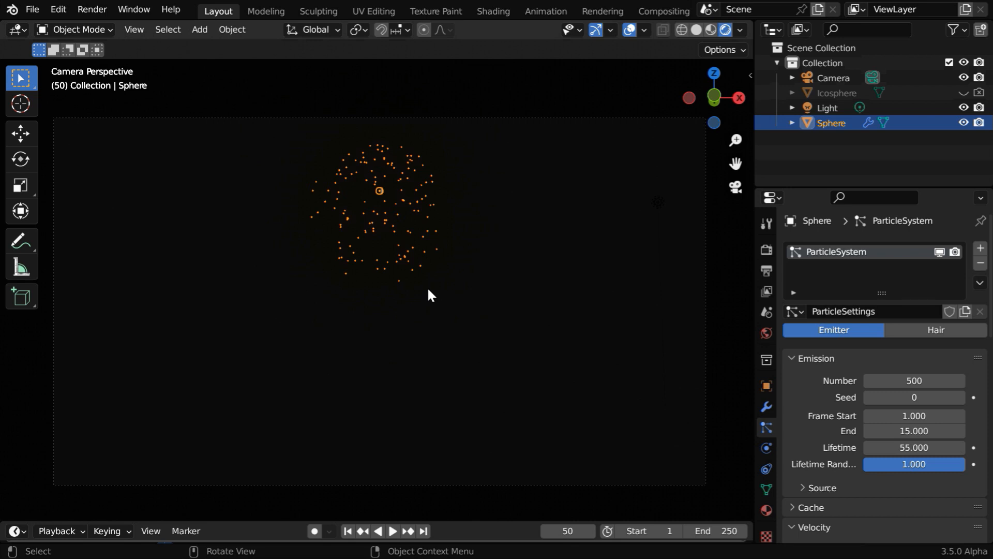
mouse_move(422, 291)
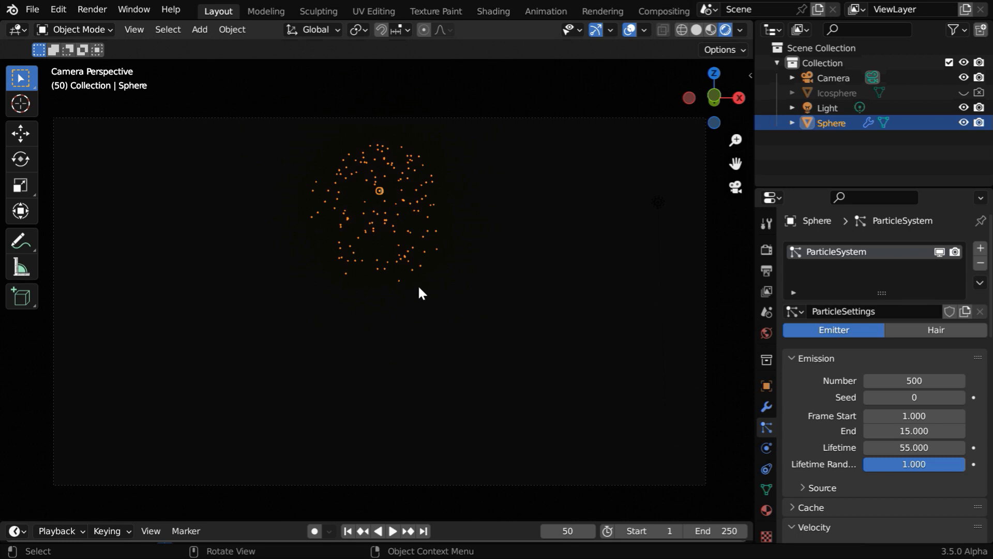
mouse_move(405, 295)
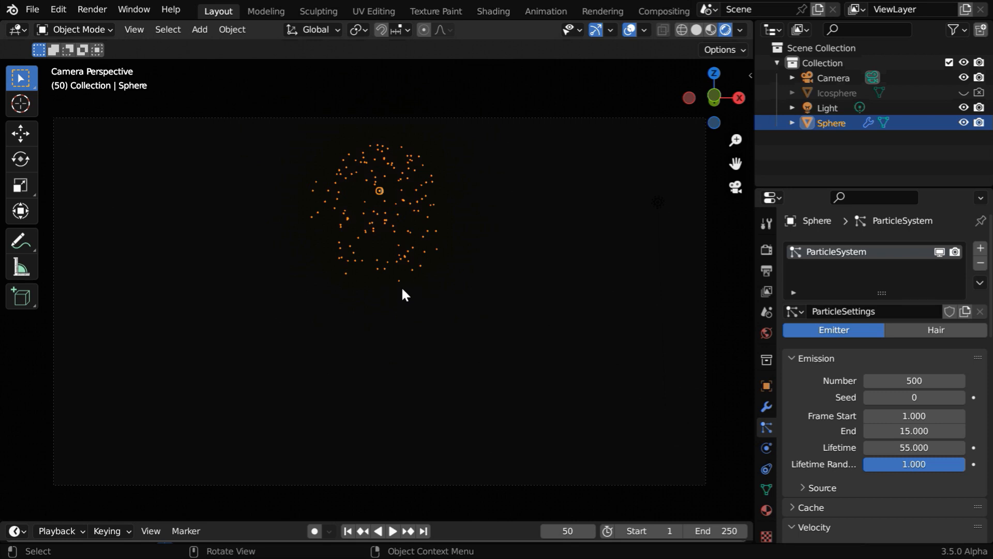
mouse_move(417, 293)
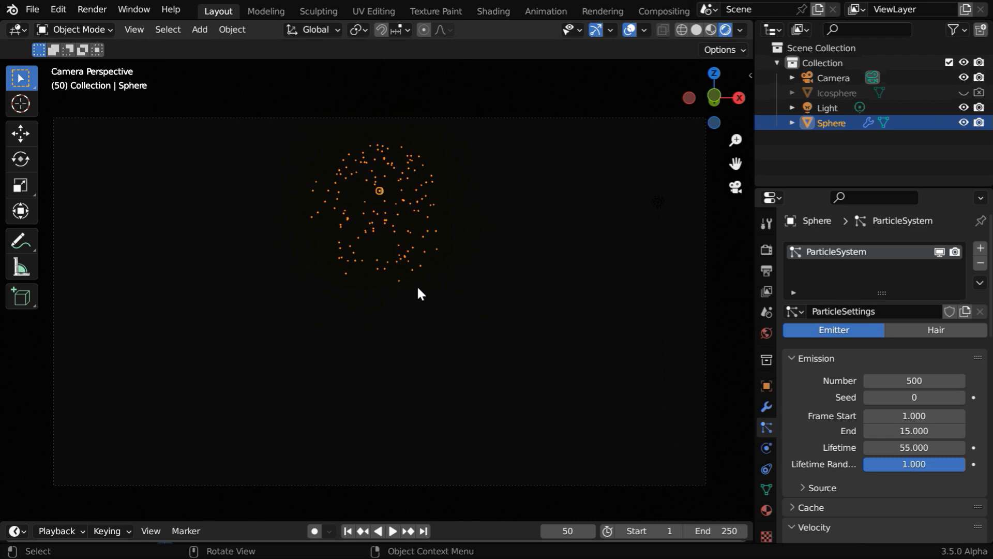
Keyframe the Icosphere emission strength from 3 at frame 50 to 0 at frame 70.
click(836, 92)
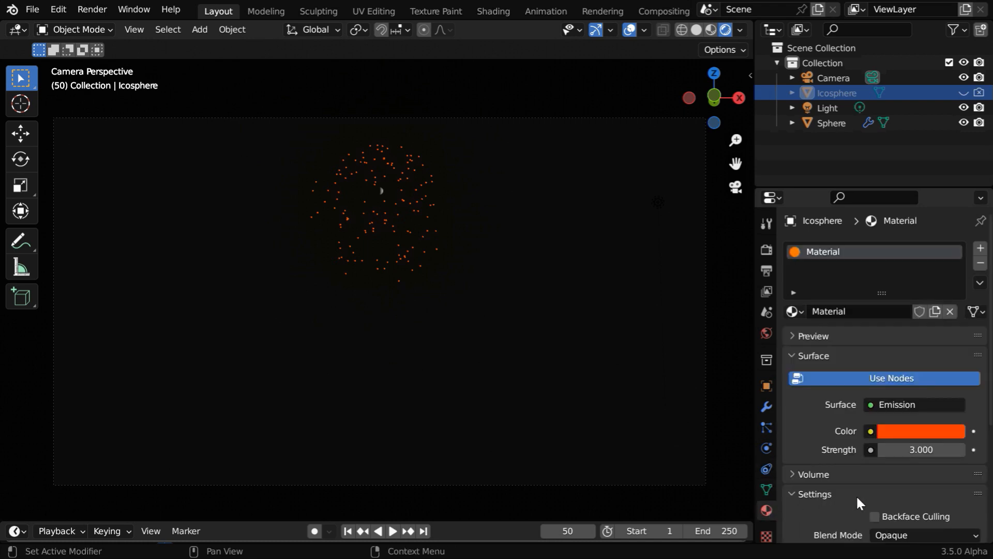
mouse_move(935, 471)
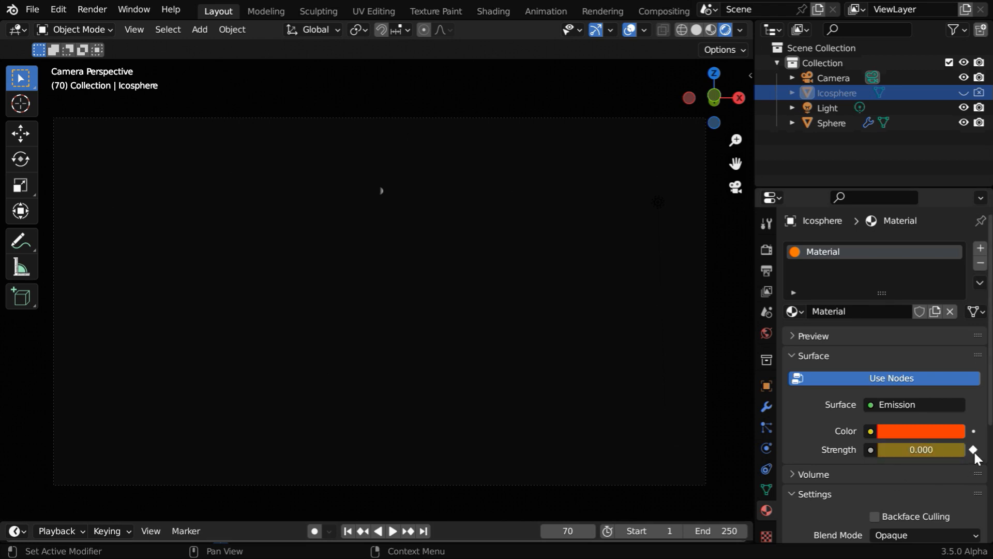
click(348, 531)
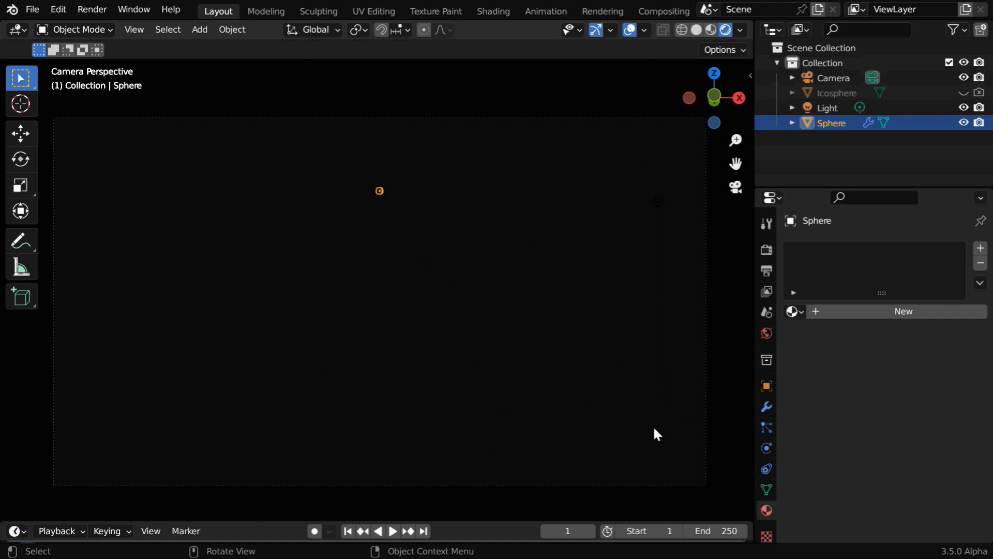
Bake the Sphere's particle cache (71 frames) and select the emitter sphere.
click(765, 427)
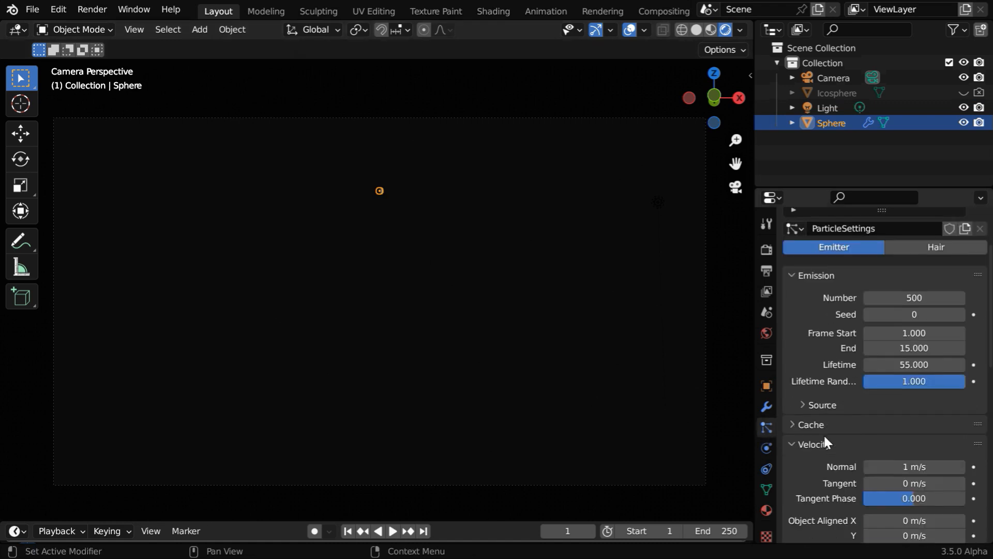
scroll(down, 3)
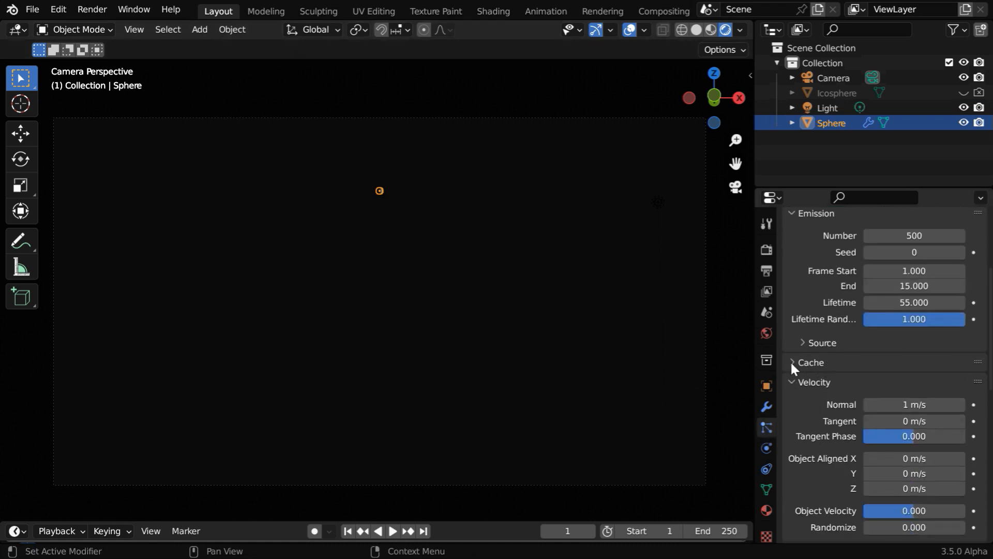
click(811, 362)
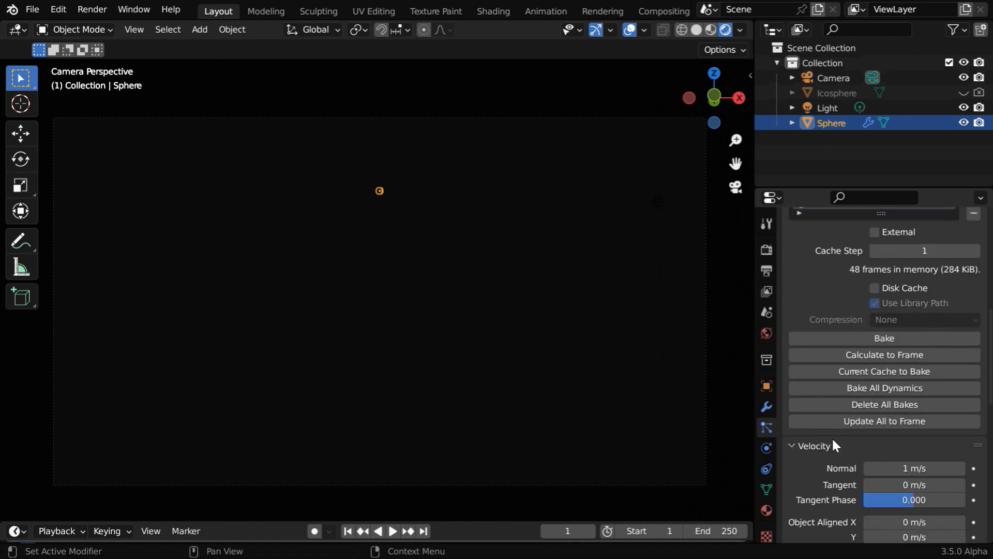
mouse_move(884, 404)
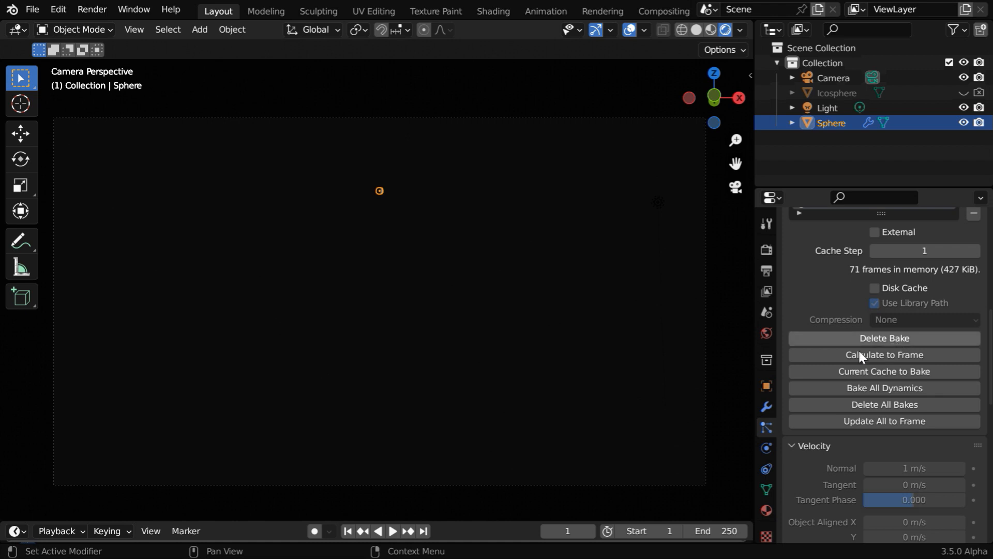
click(391, 531)
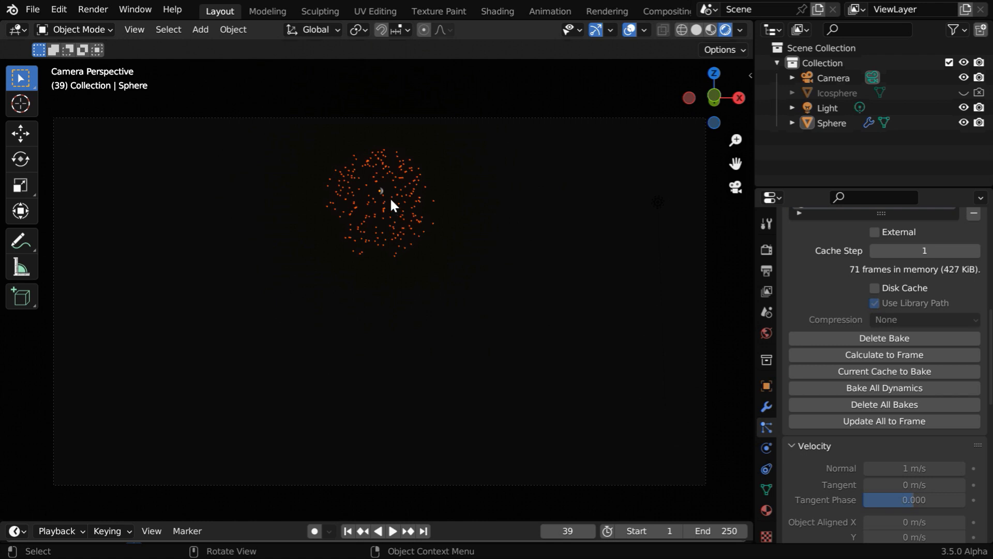
mouse_move(385, 202)
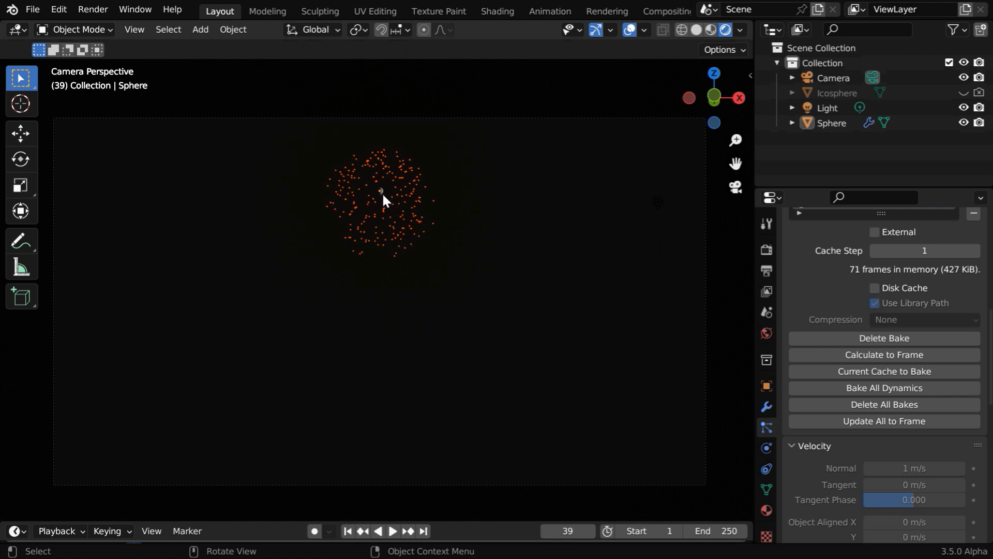
click(964, 123)
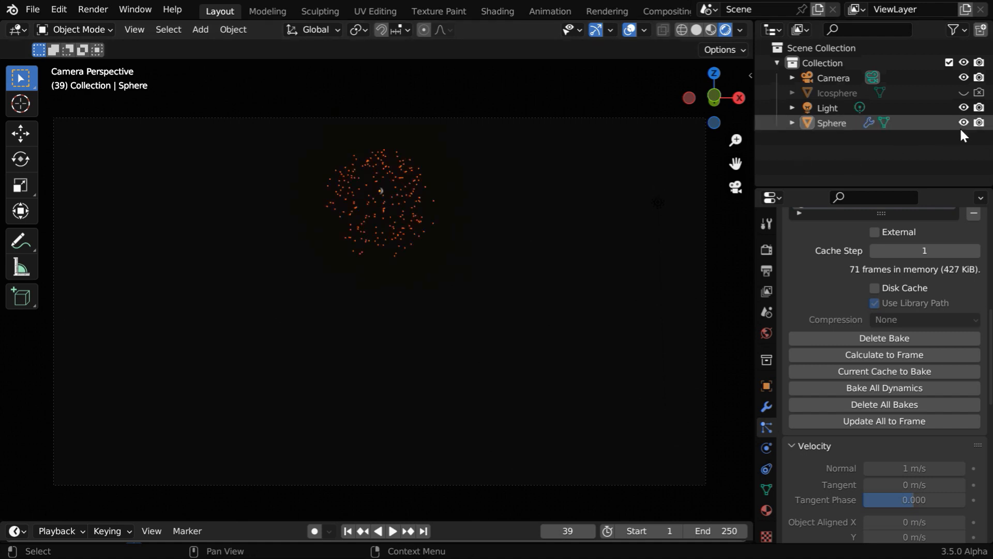
Set the emitter Sphere's scale to 0 on X, Y and Z so it vanishes.
click(765, 386)
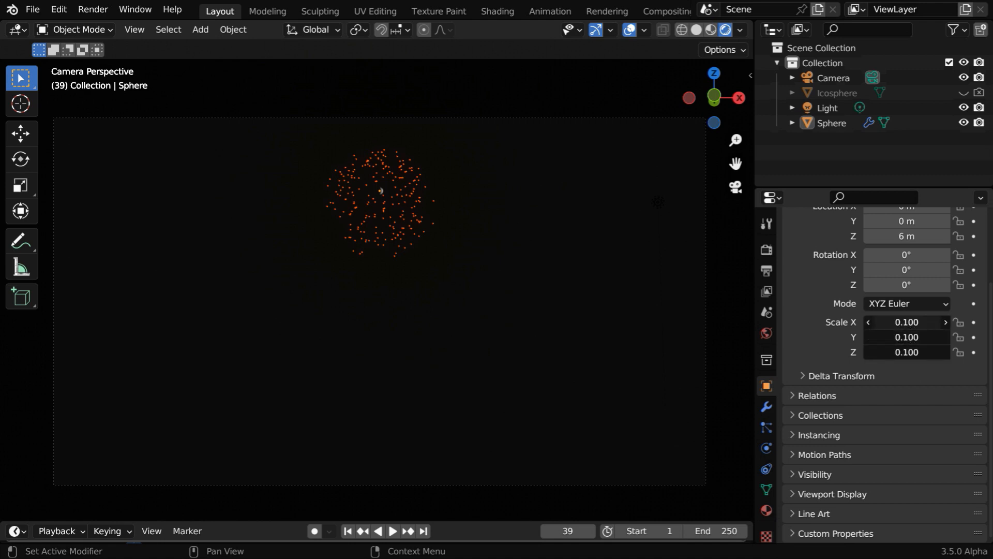
double_click(907, 322)
text(0.000)
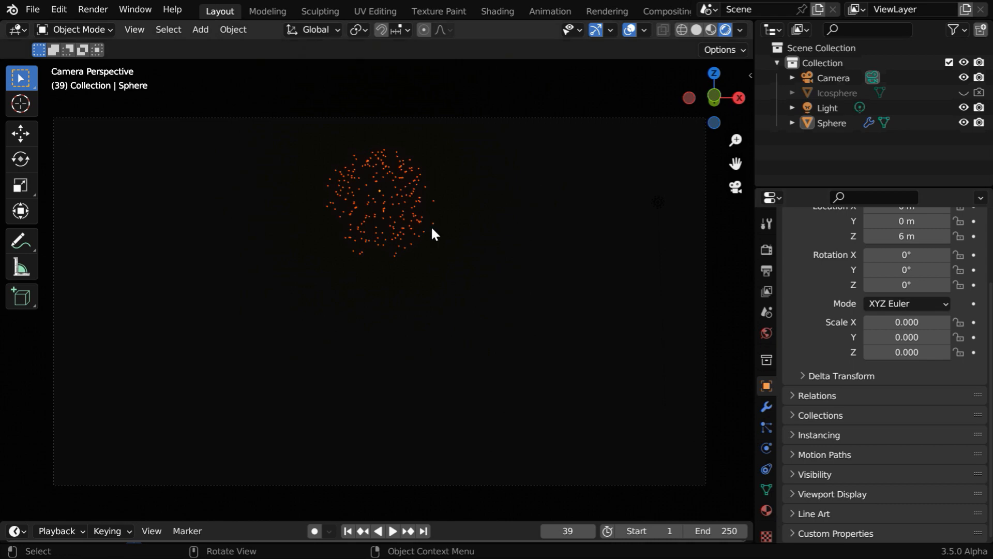
mouse_move(393, 215)
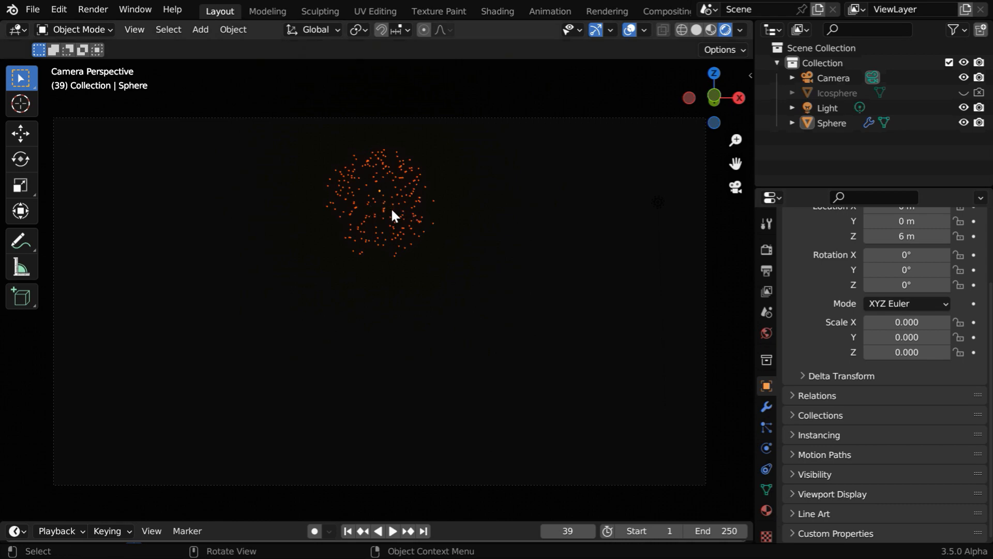